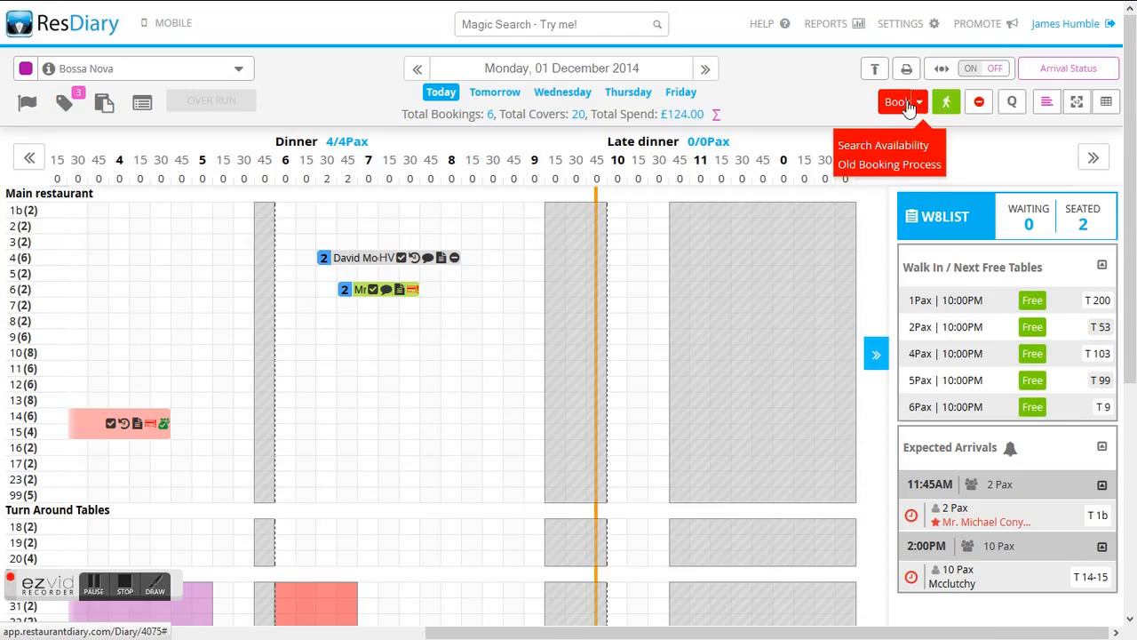
Step: Search availability for two and book the 10:30PM slot at Bossa Nova on table 1b
left_click(896, 101)
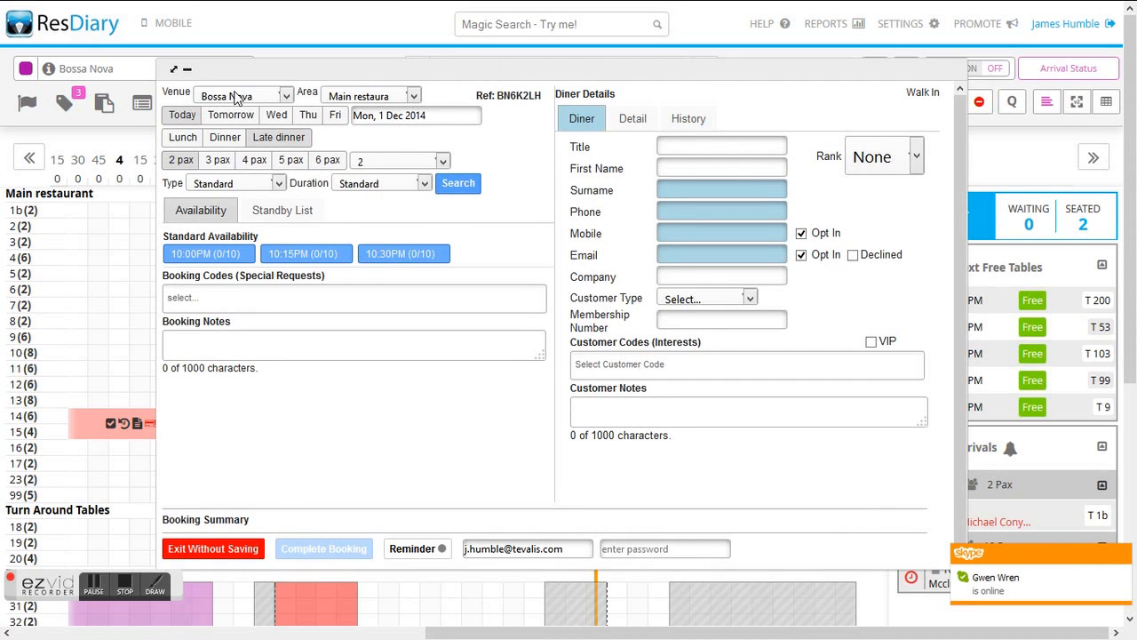
mouse_move(195, 123)
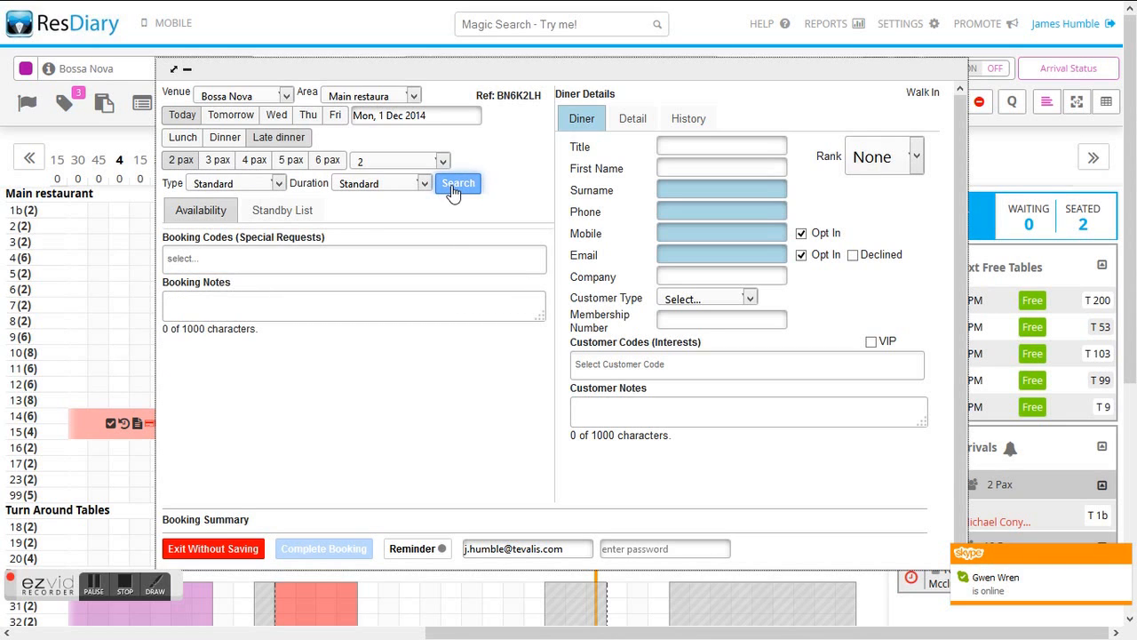
left_click(458, 183)
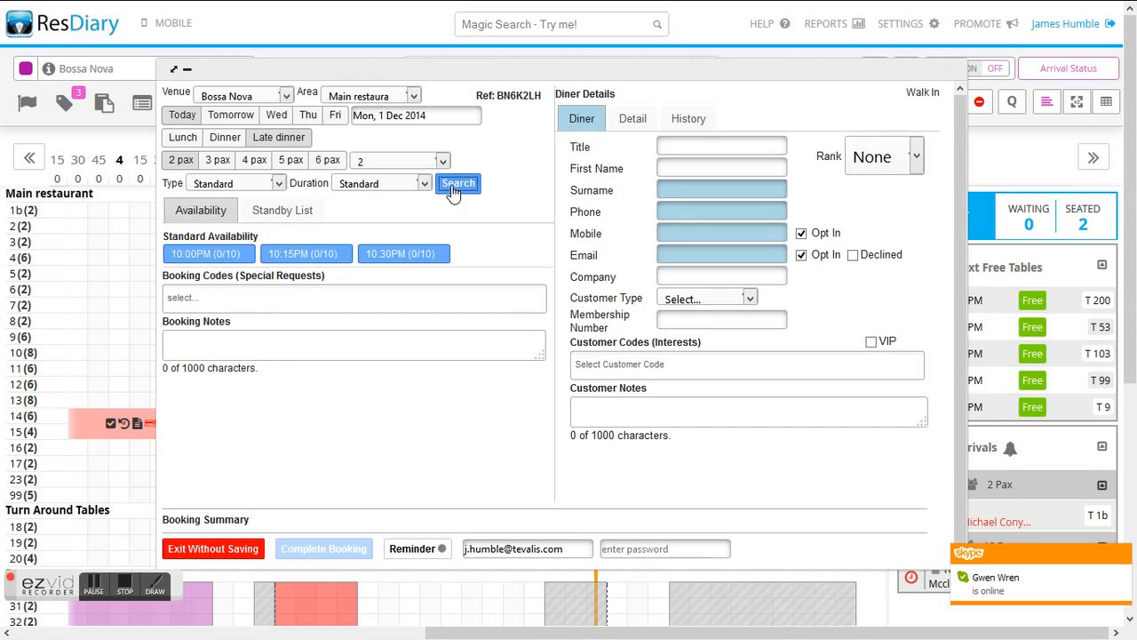
mouse_move(307, 253)
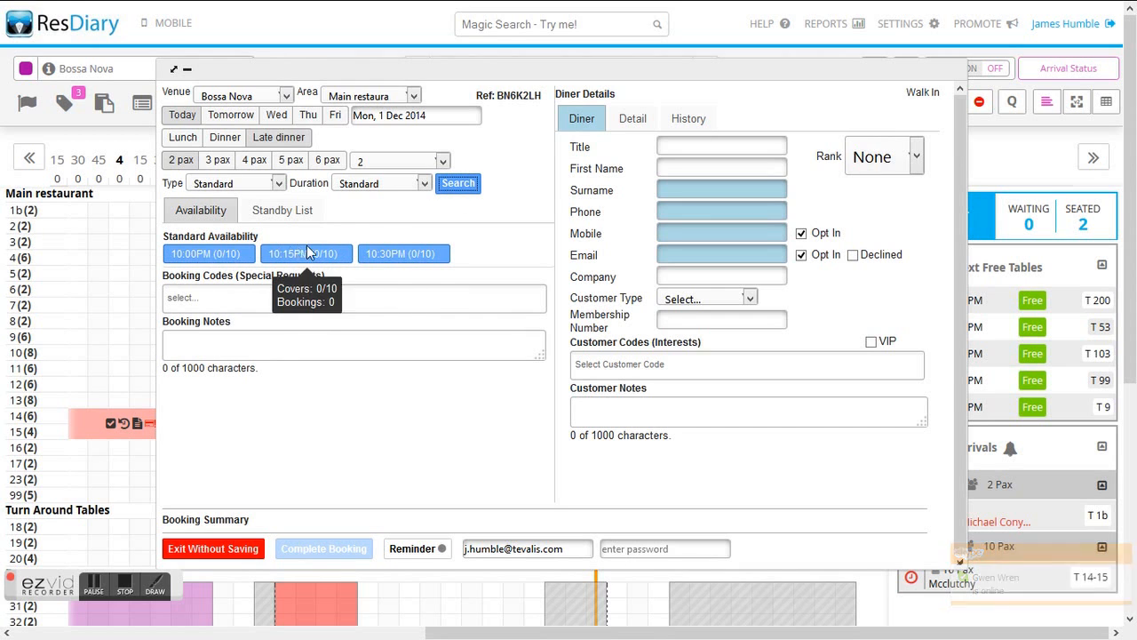
left_click(403, 253)
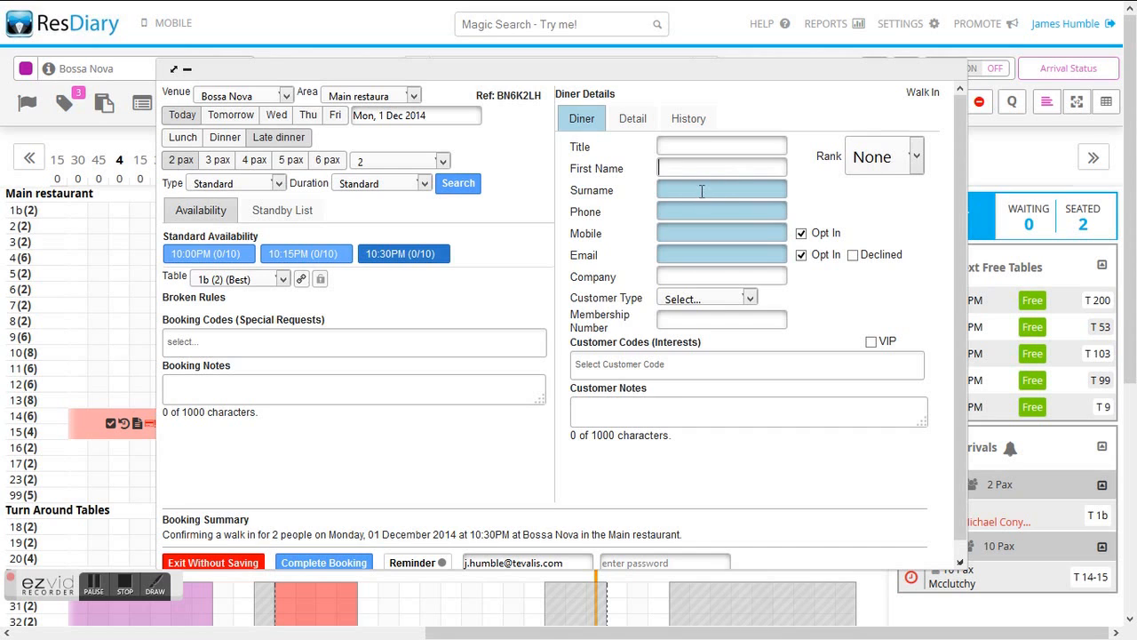
type("humb")
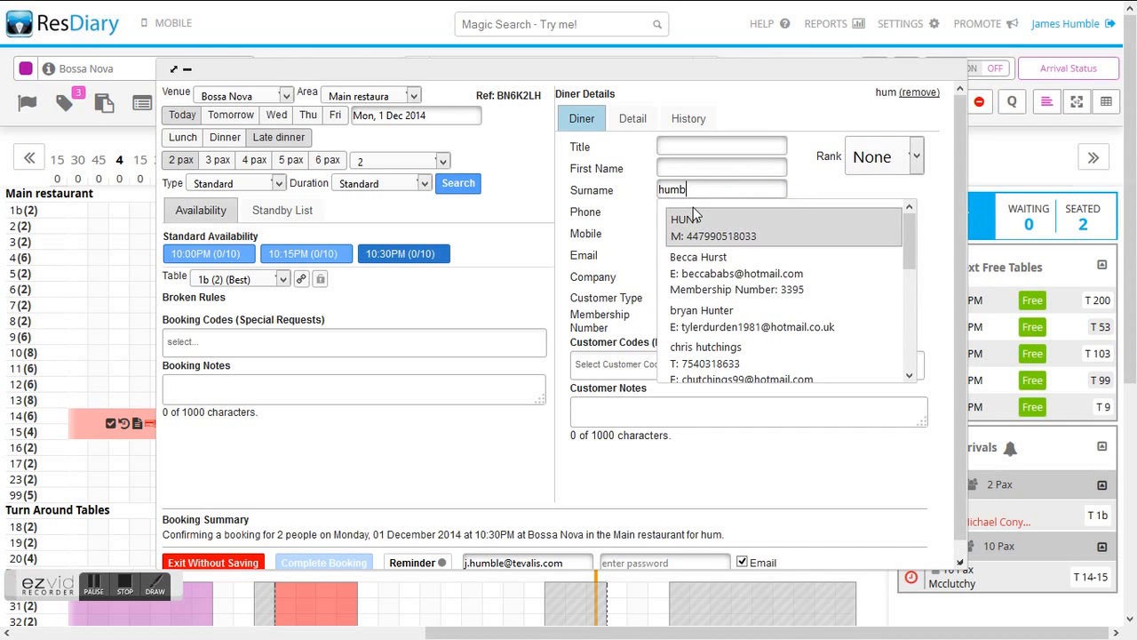
left_click(719, 226)
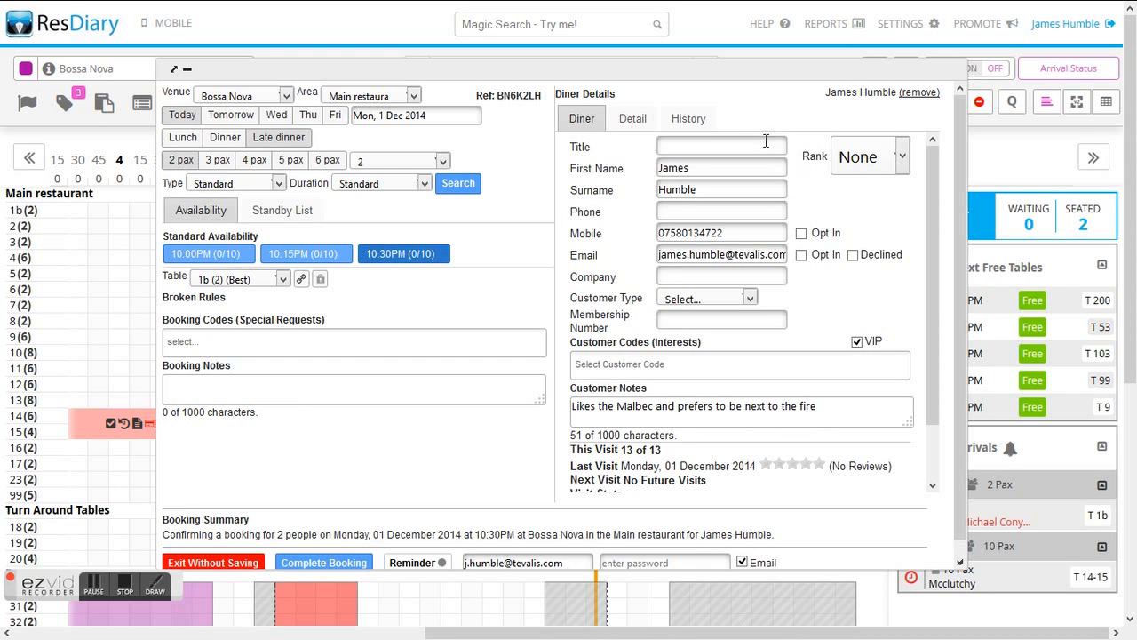
left_click(688, 118)
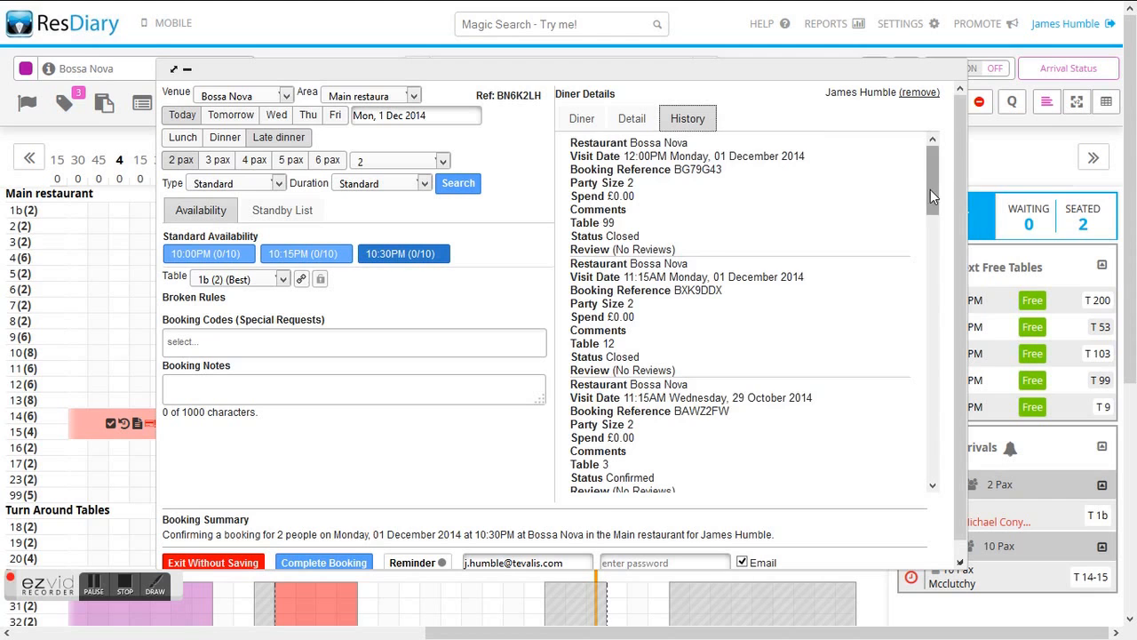
Step: Review past visits, then check Visit Stats: 12 bookings, 1 cancellation, £243 spend
scroll("down", 3)
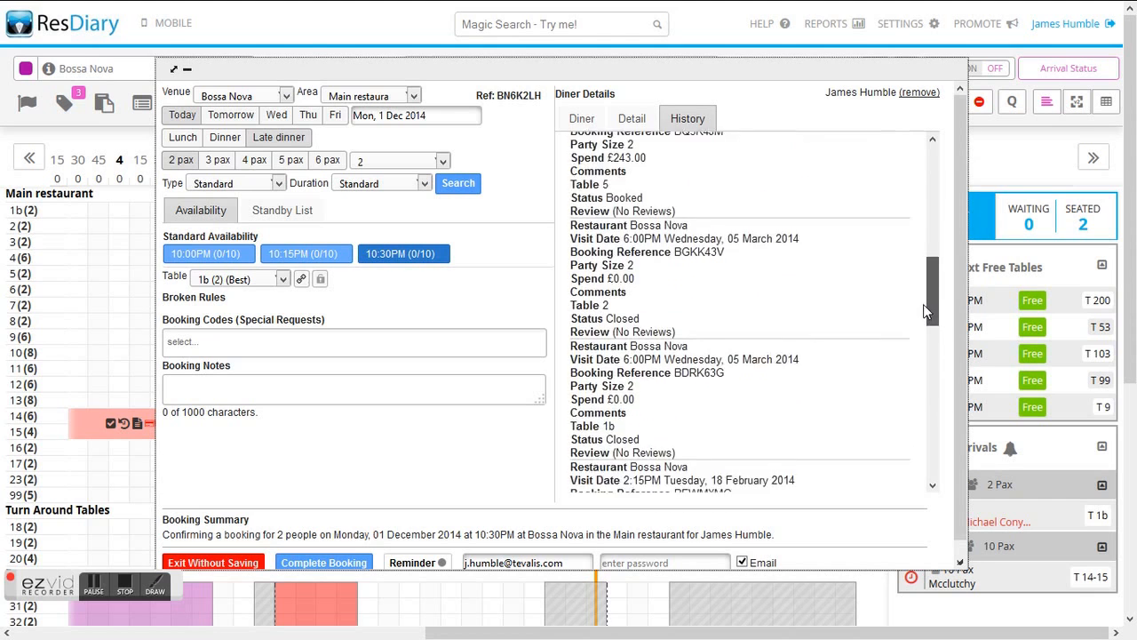
scroll("down", 3)
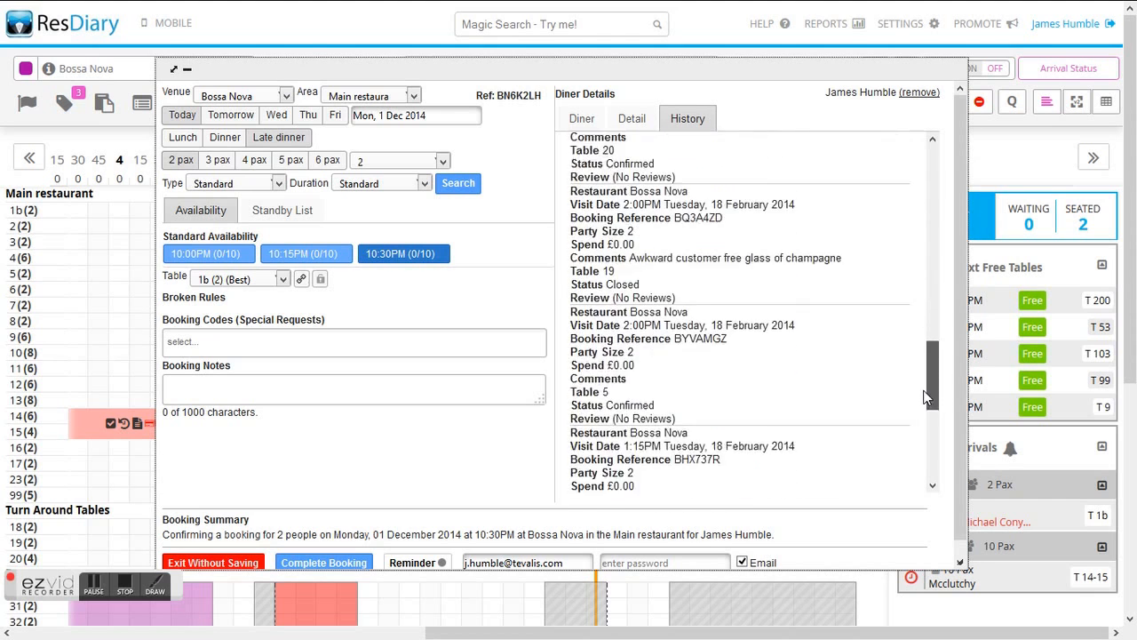
scroll("down", 3)
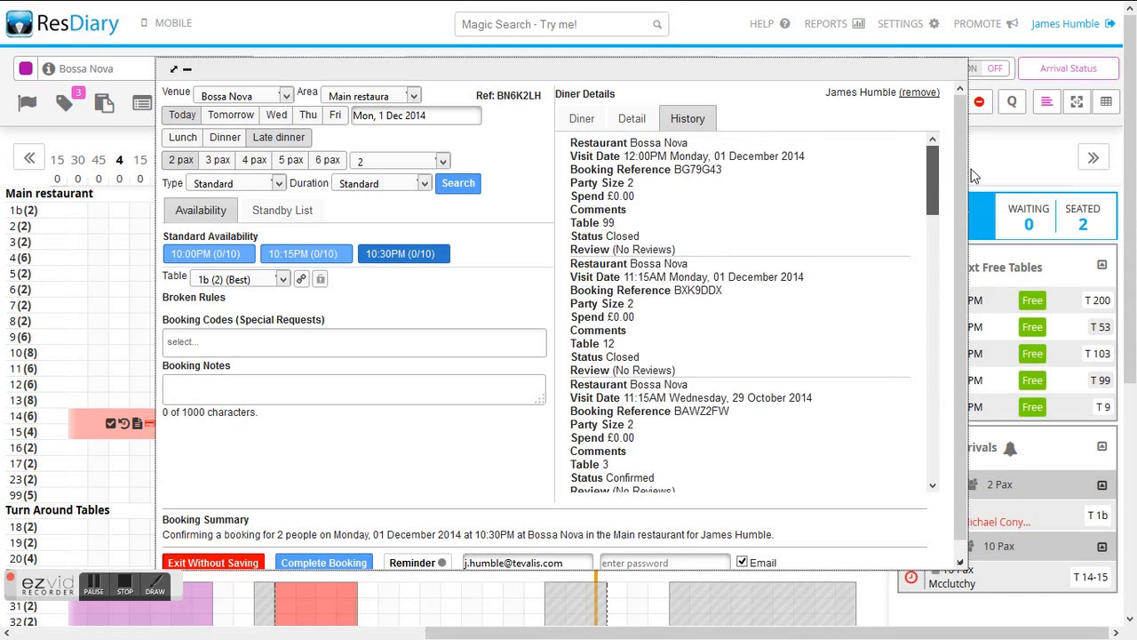
mouse_move(342, 571)
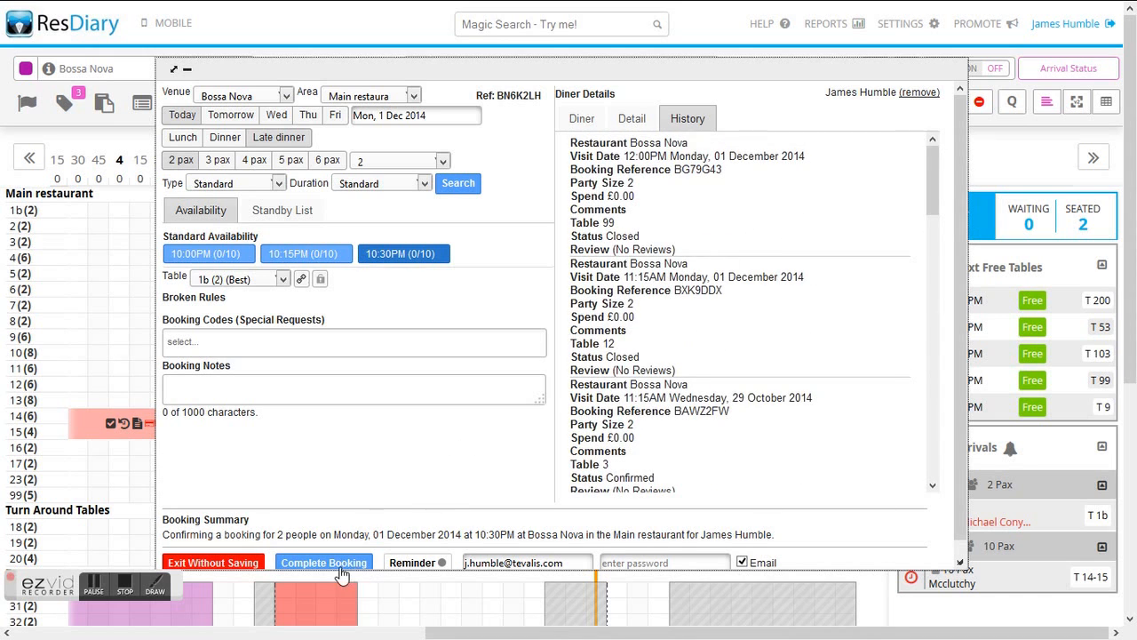
left_click(581, 119)
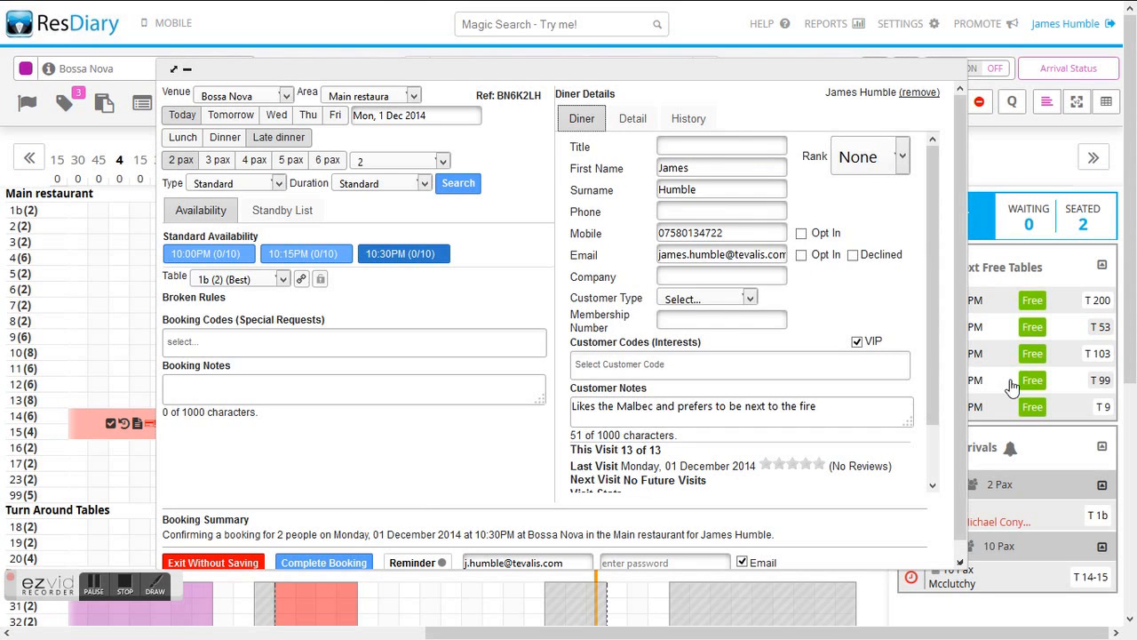
scroll("down", 3)
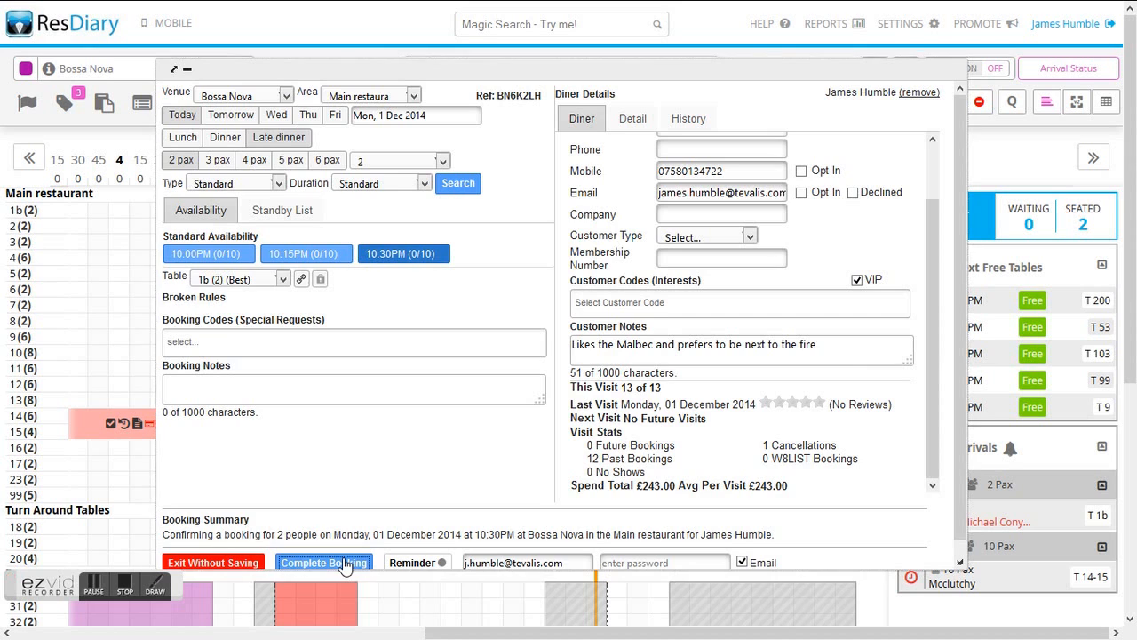
left_click(324, 562)
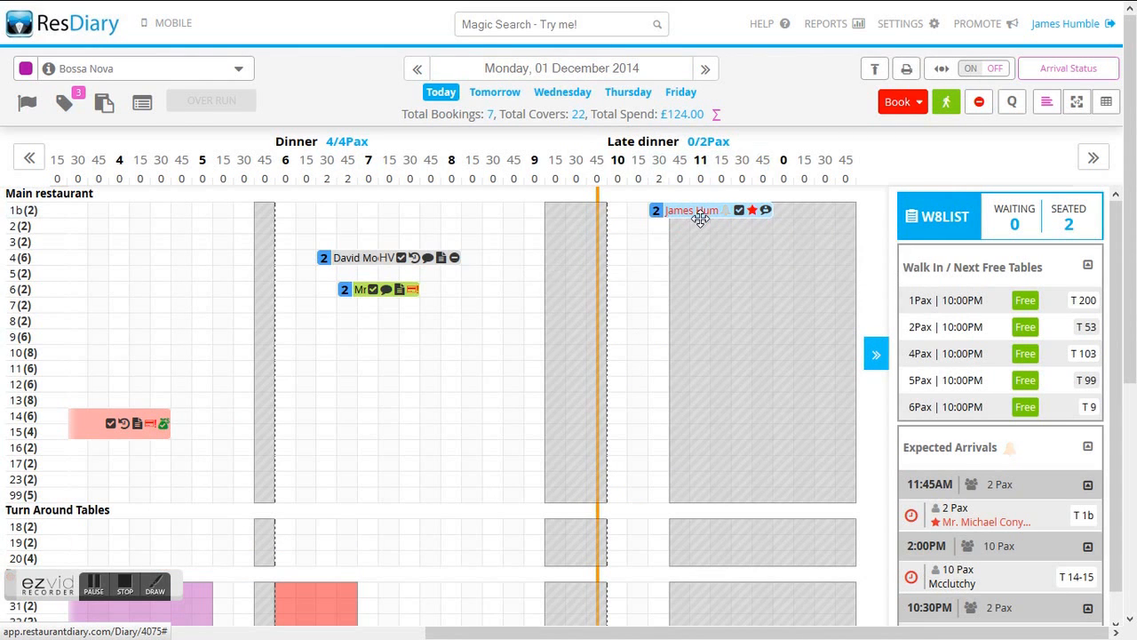
left_click(692, 210)
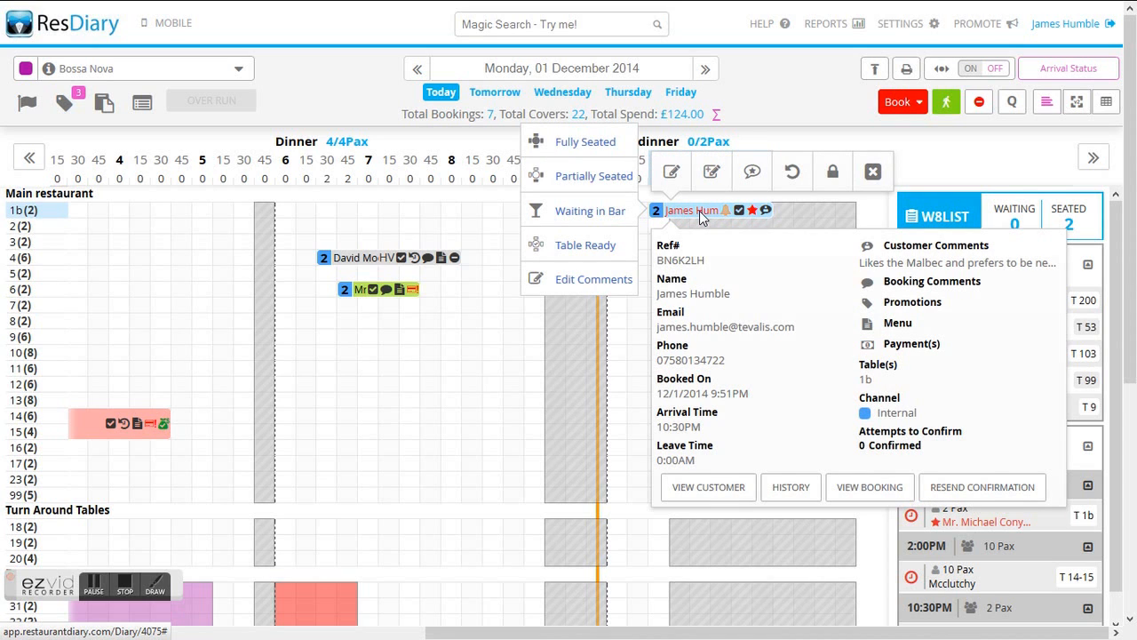
mouse_move(724, 216)
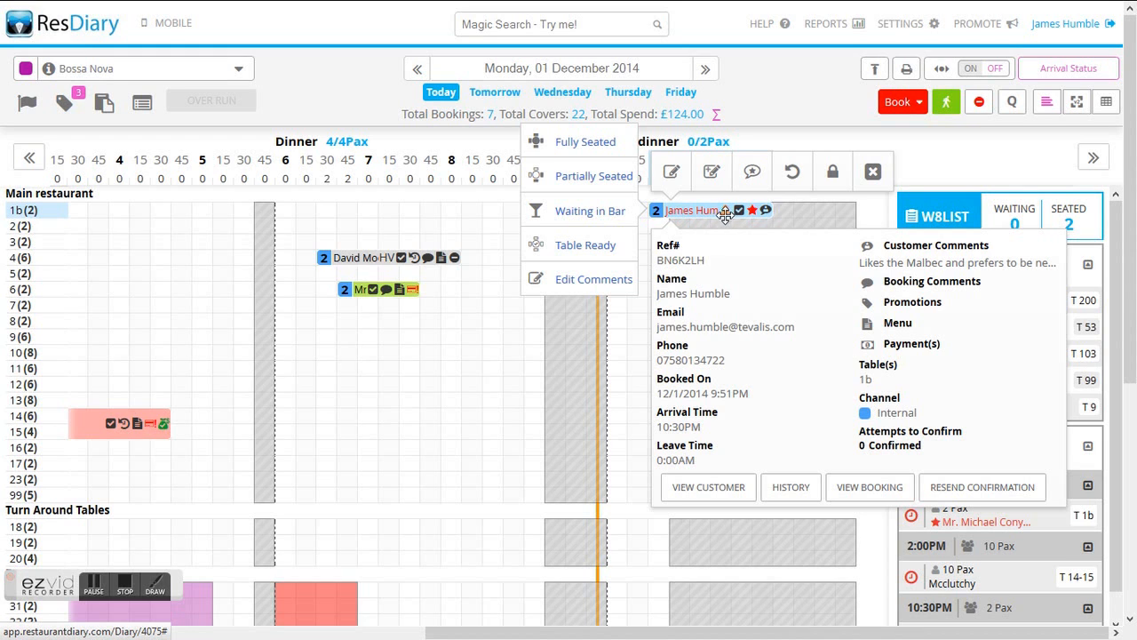
mouse_move(602, 541)
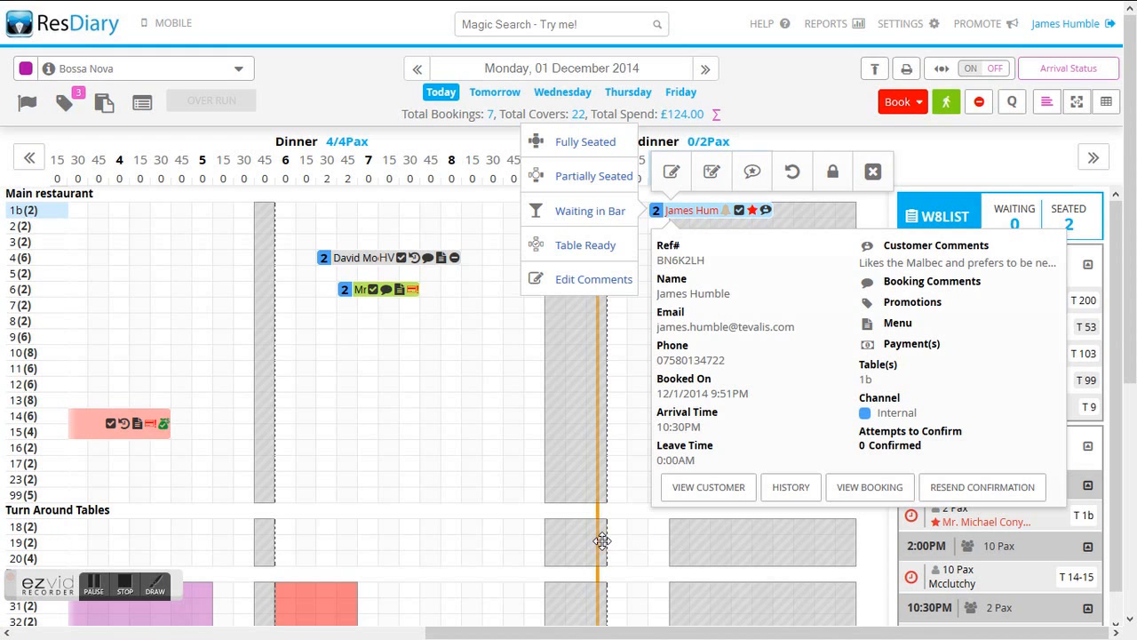
mouse_move(608, 540)
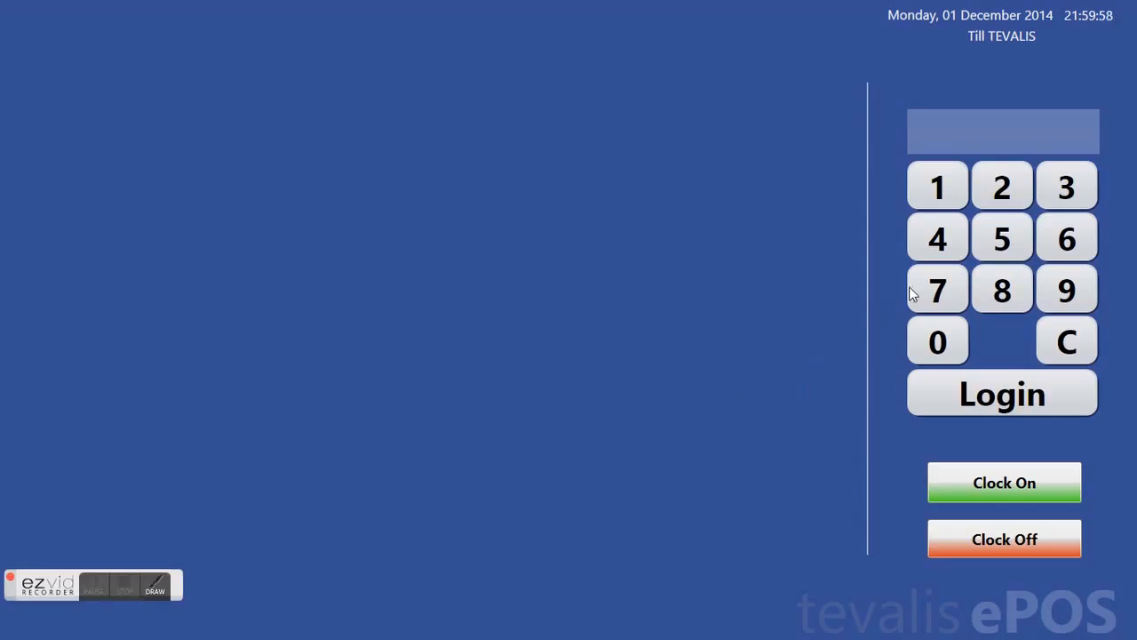
Step: Enter the PIN and log in as the Engineer user at the till
left_click(937, 186)
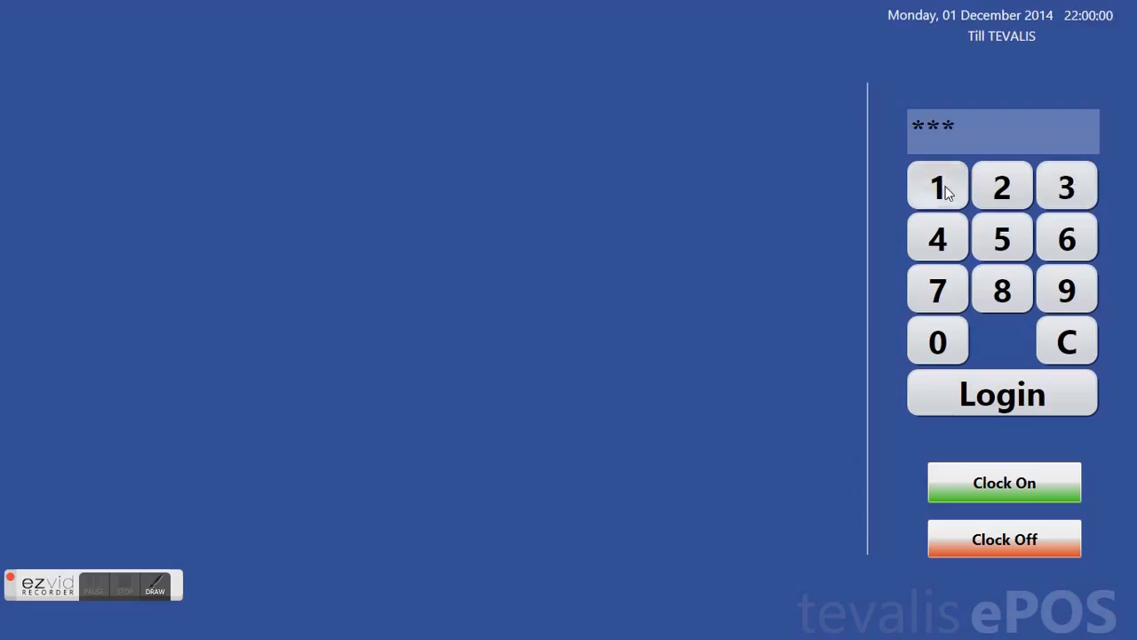
left_click(1001, 394)
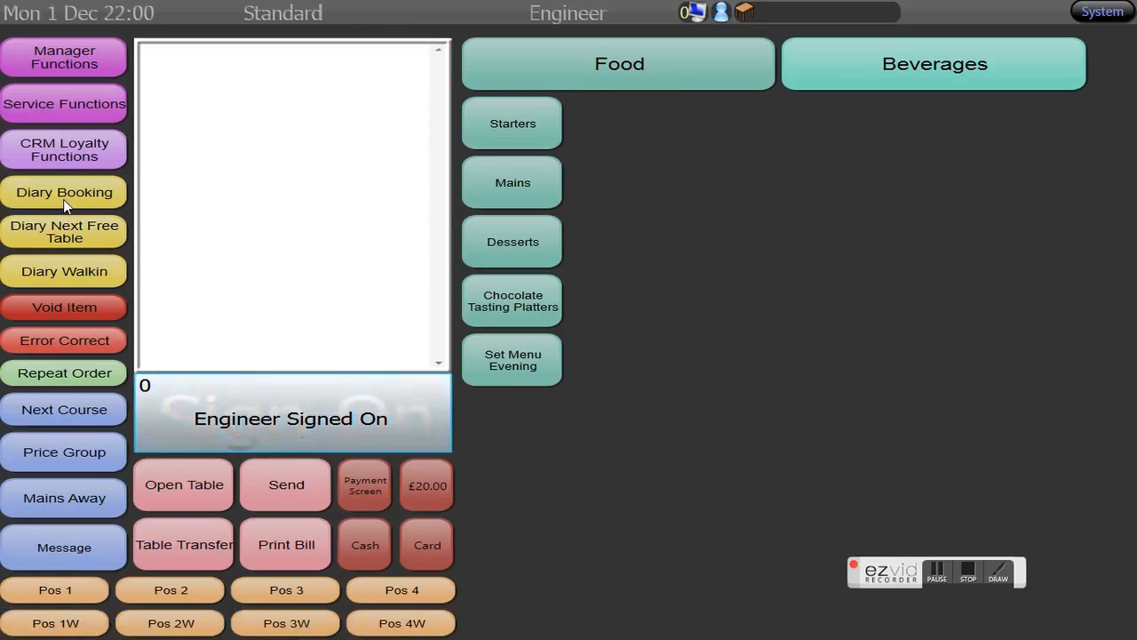
left_click(64, 192)
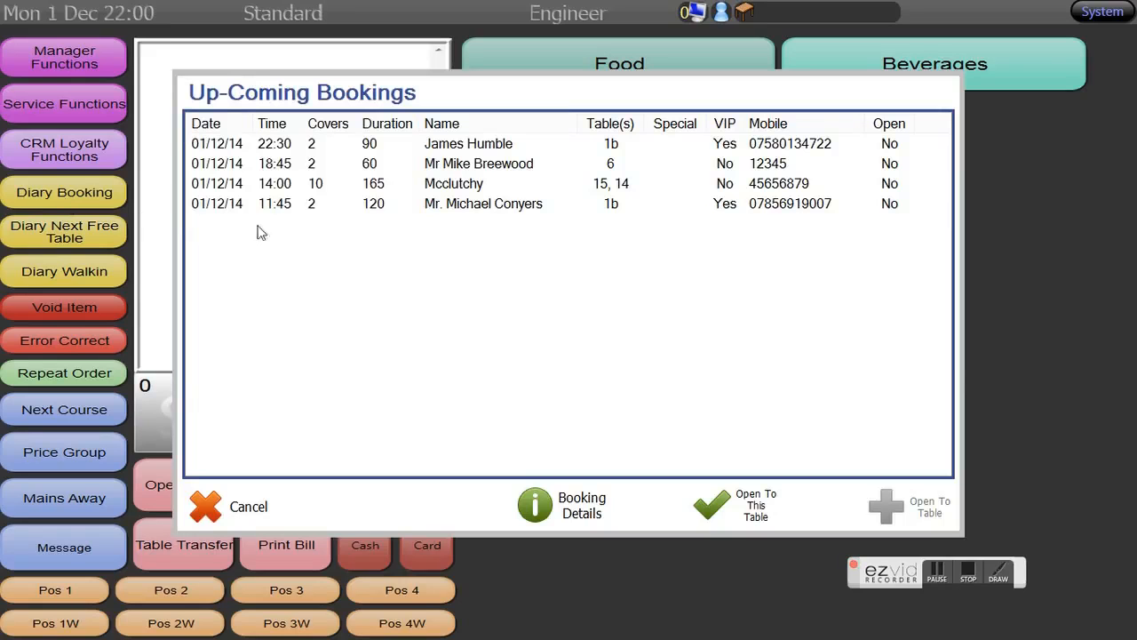
mouse_move(493, 238)
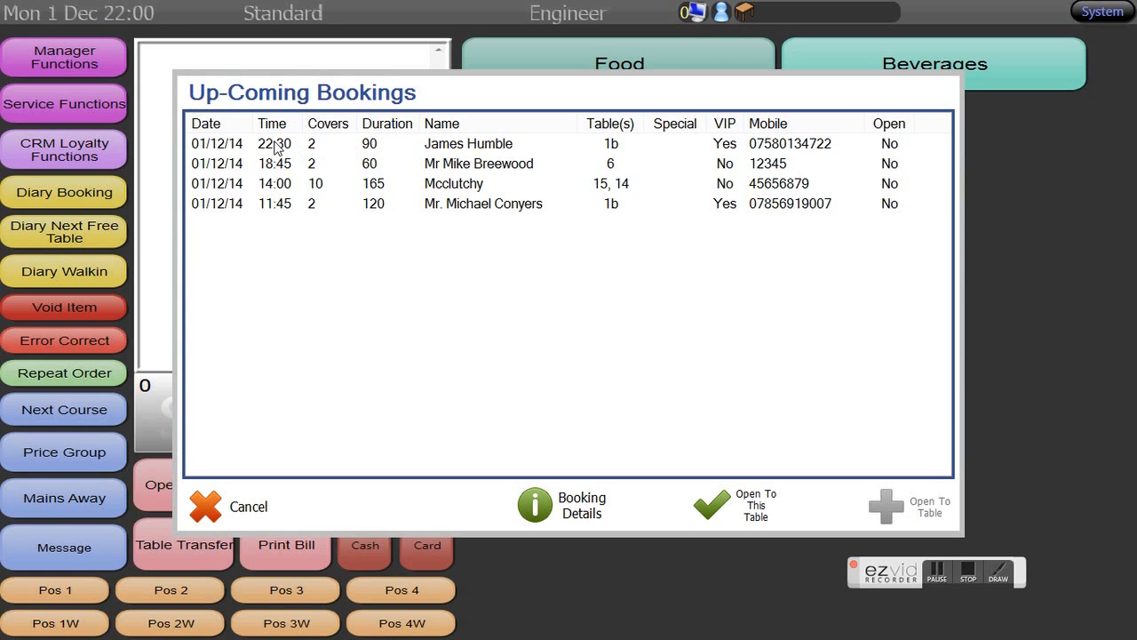
mouse_move(470, 149)
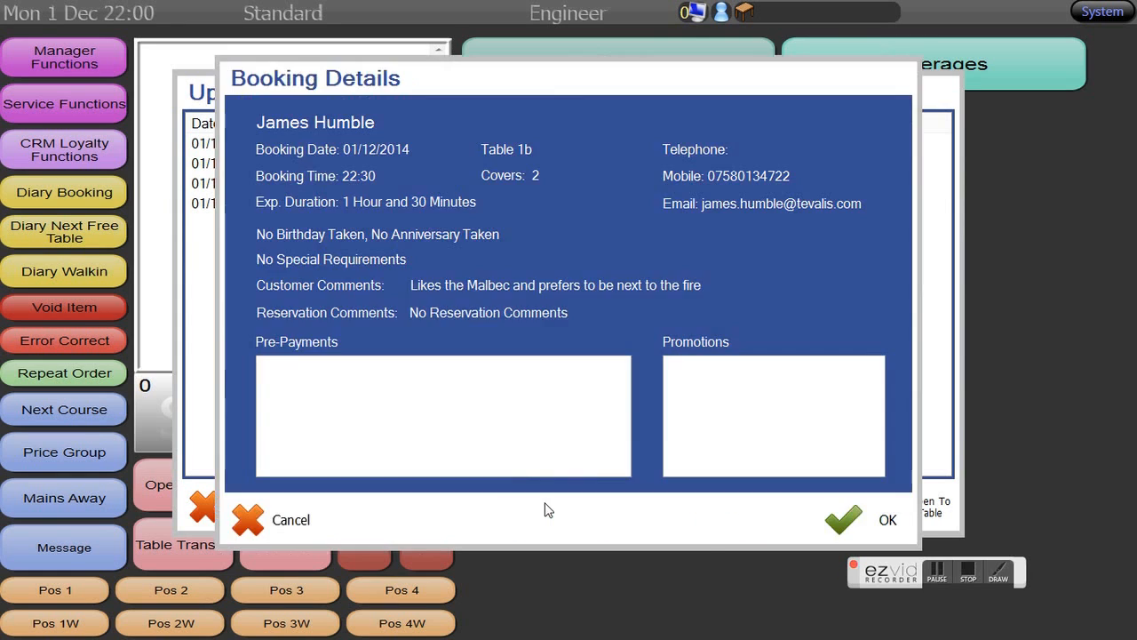
mouse_move(726, 161)
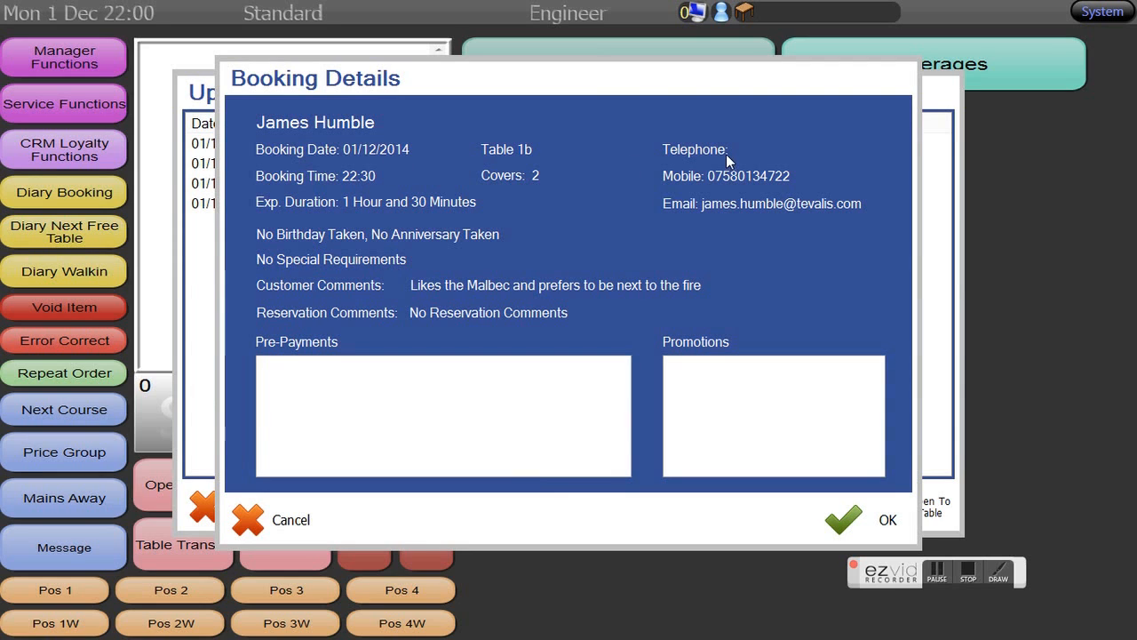
mouse_move(333, 184)
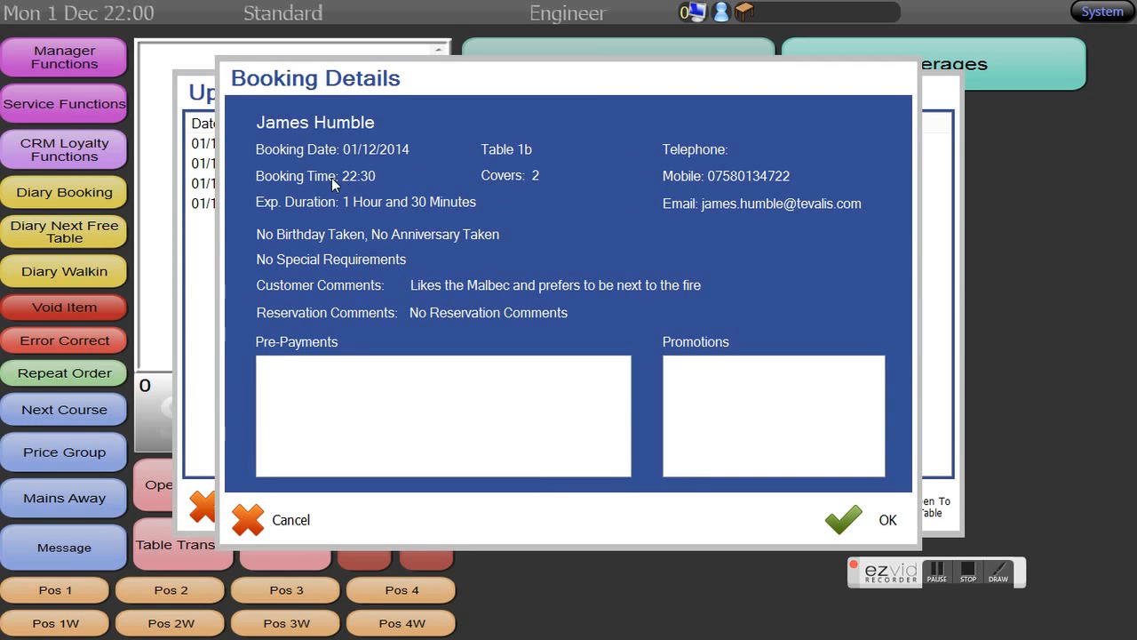
mouse_move(433, 295)
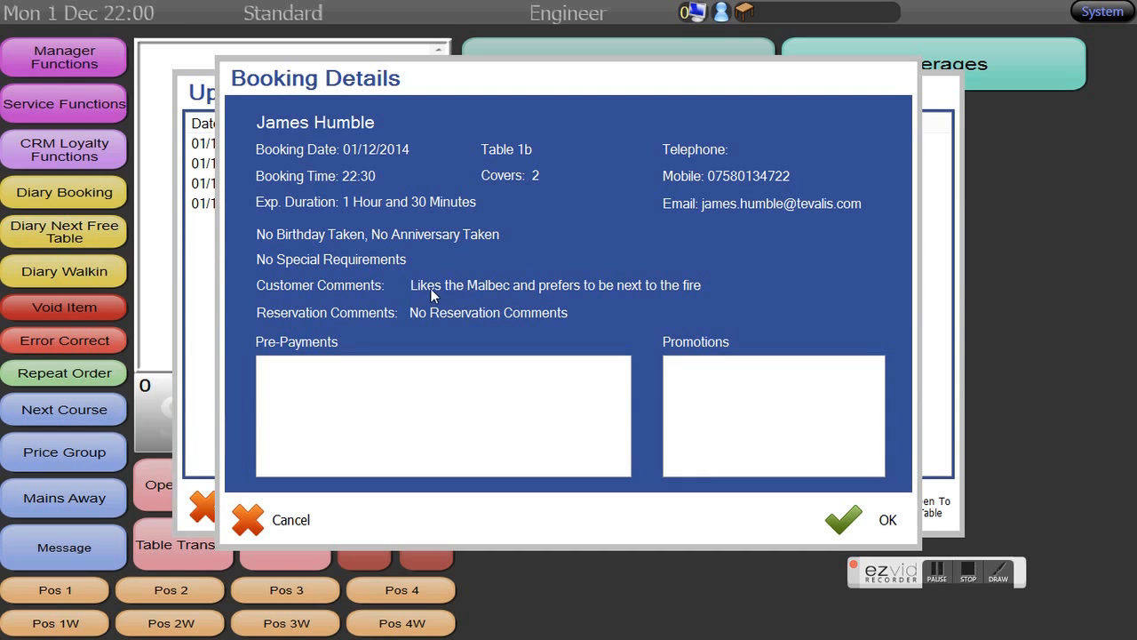
mouse_move(687, 296)
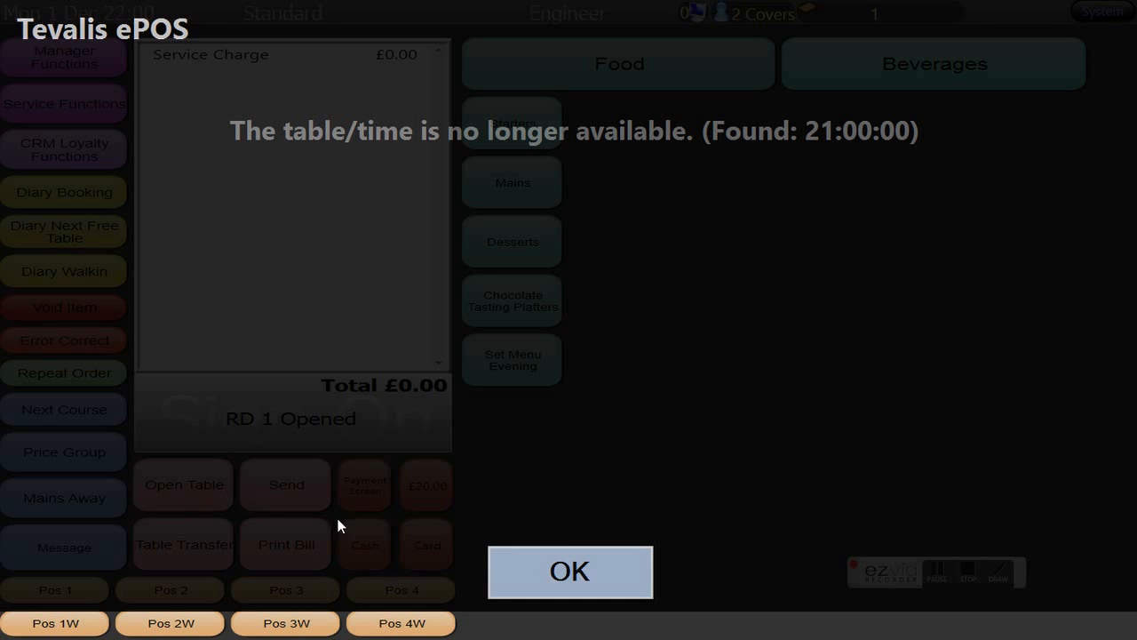
Step: Dismiss the availability notice, open RD 1, and add a bottle of Pinot Grigio IGT
left_click(569, 571)
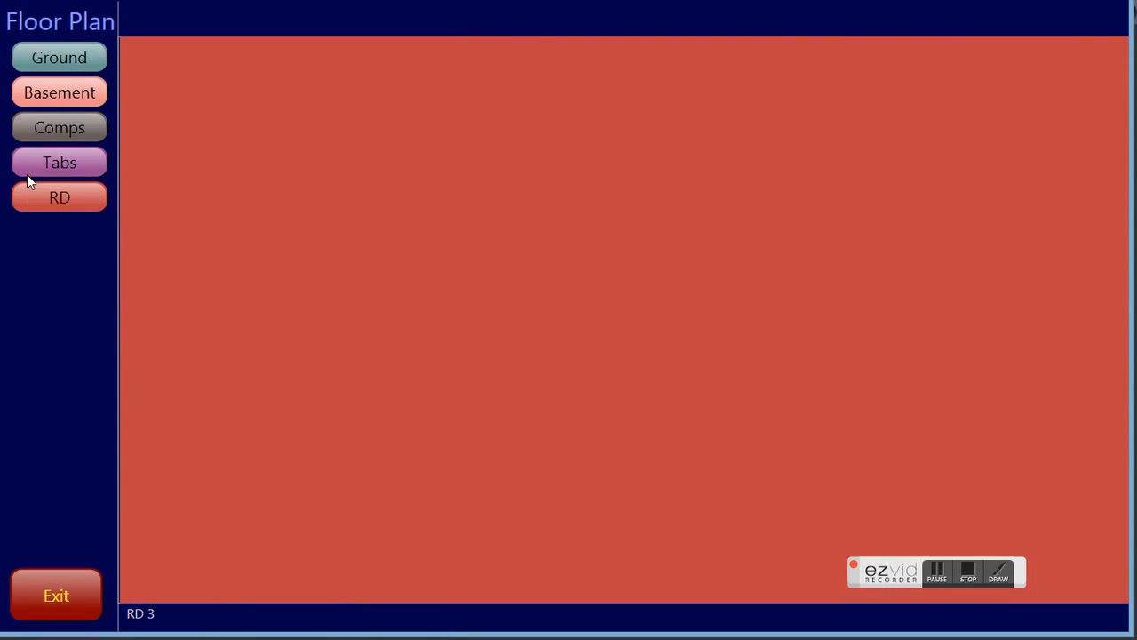
left_click(59, 196)
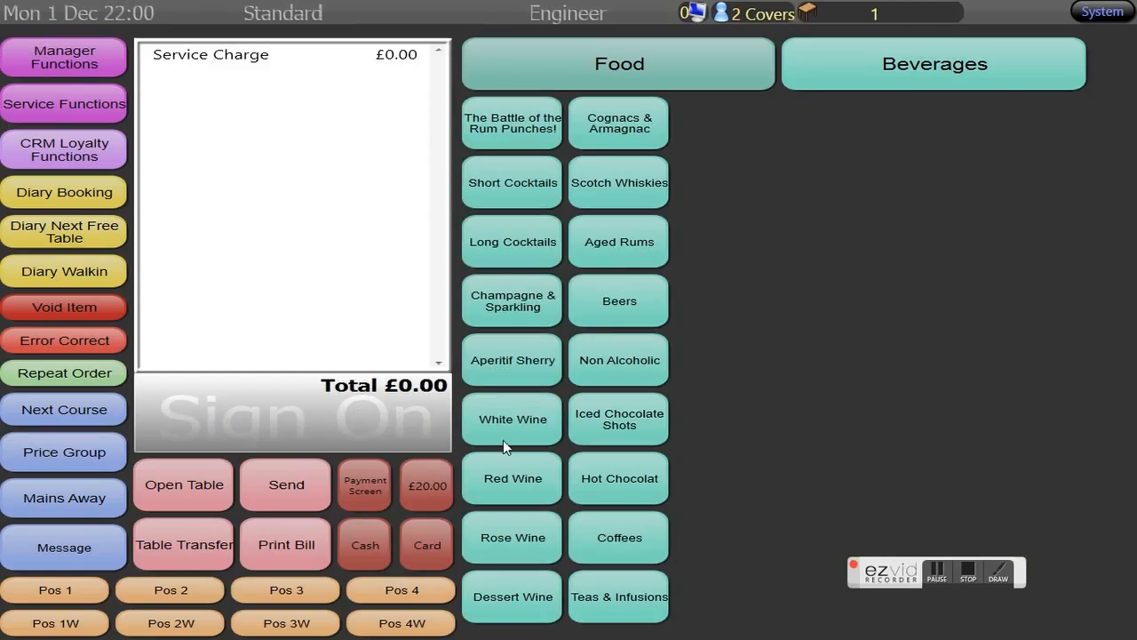
left_click(513, 418)
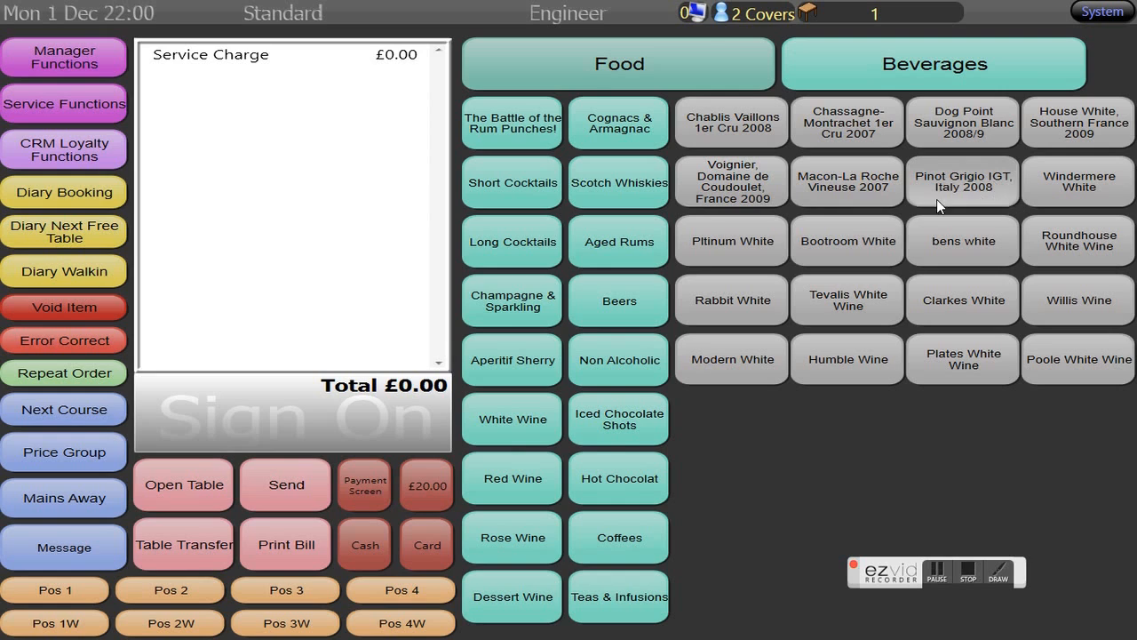
left_click(962, 182)
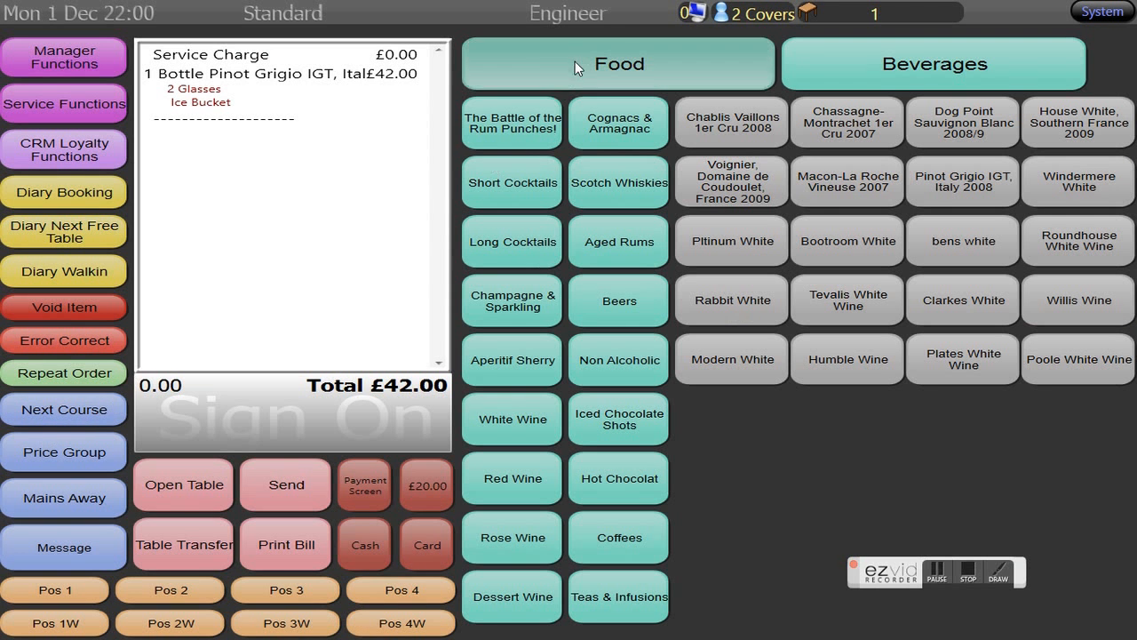
Step: Add Tuna Dorado Tartare and Cottage Pie, then send the £141.50 order
left_click(620, 63)
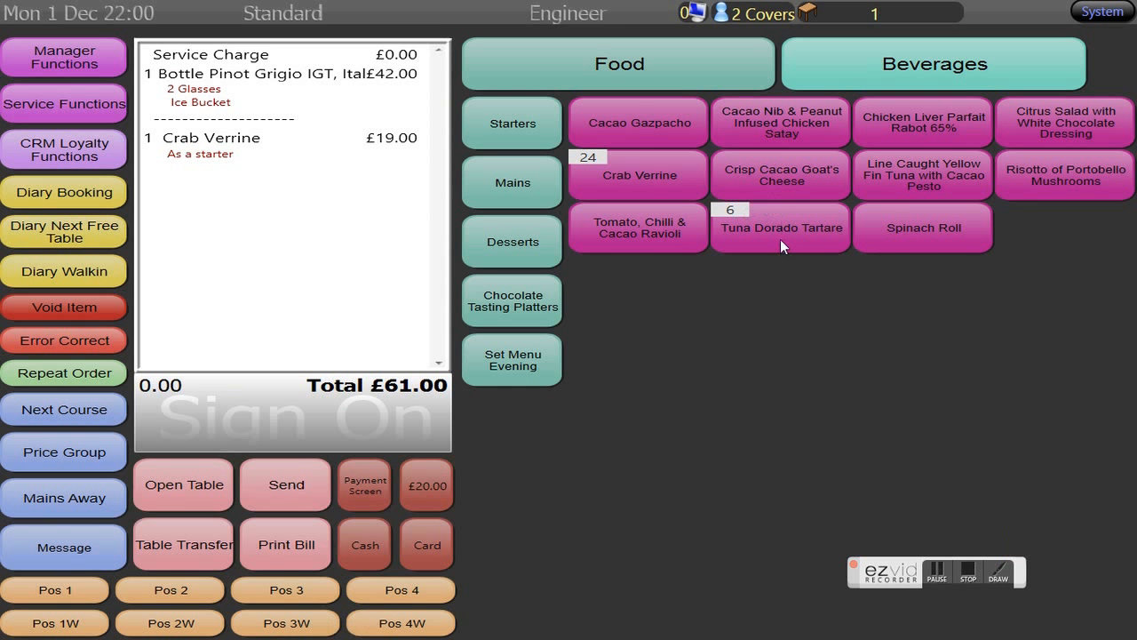
left_click(780, 228)
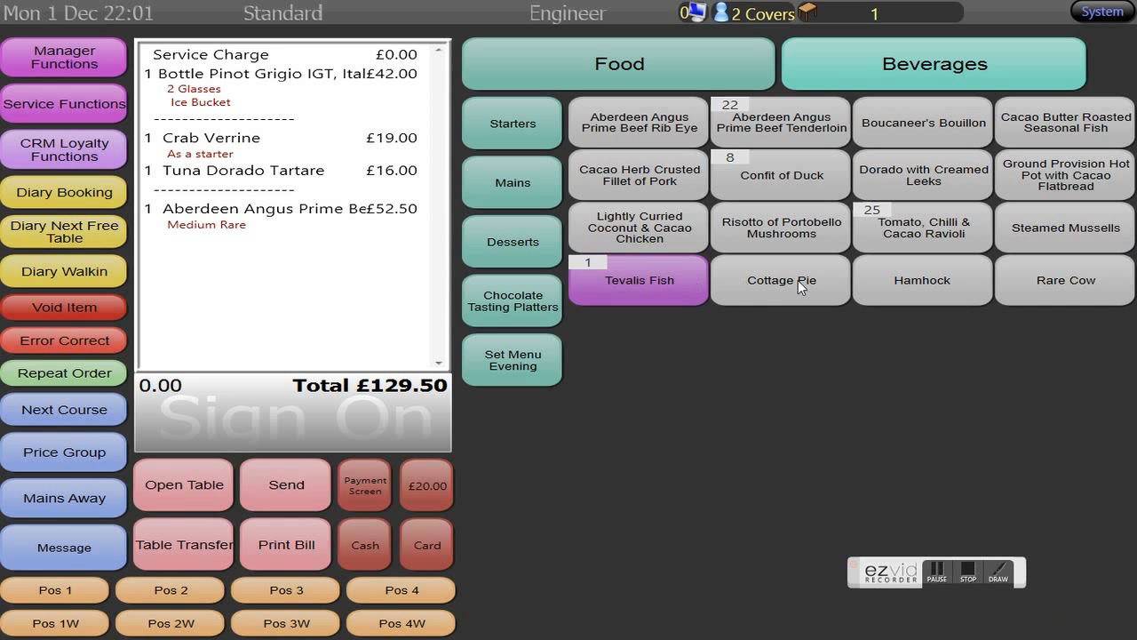
left_click(781, 280)
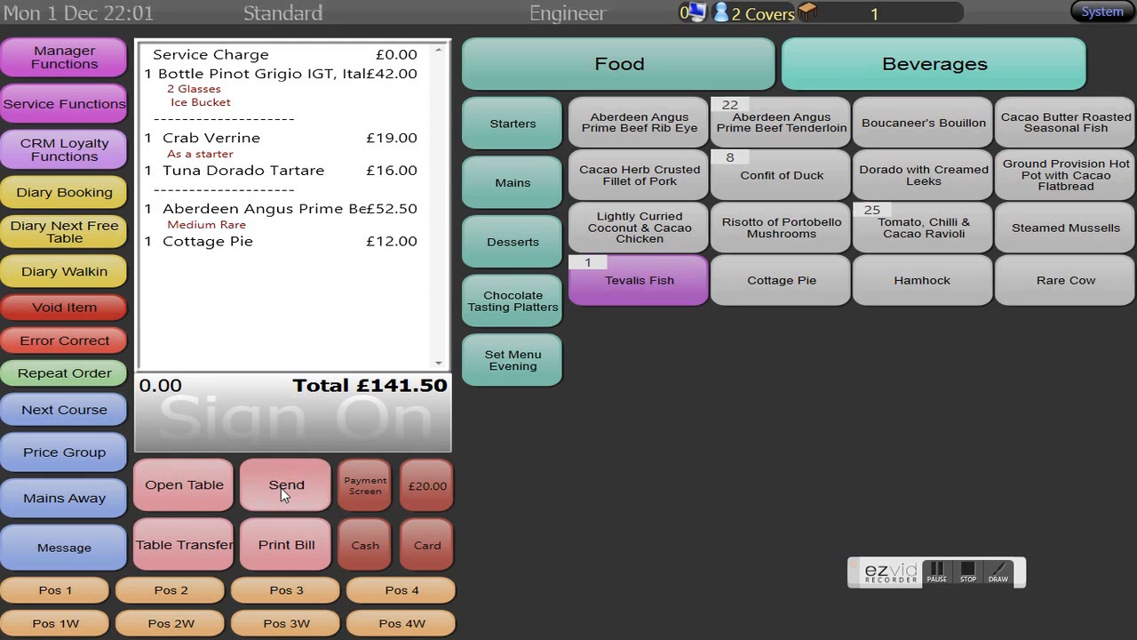
left_click(286, 485)
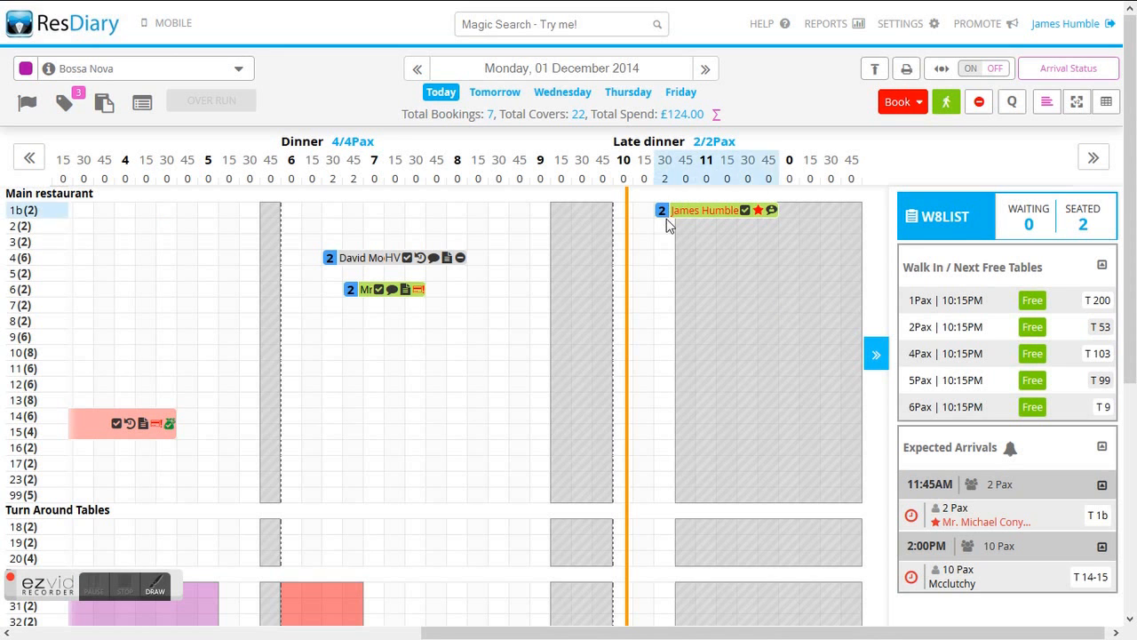
mouse_move(720, 211)
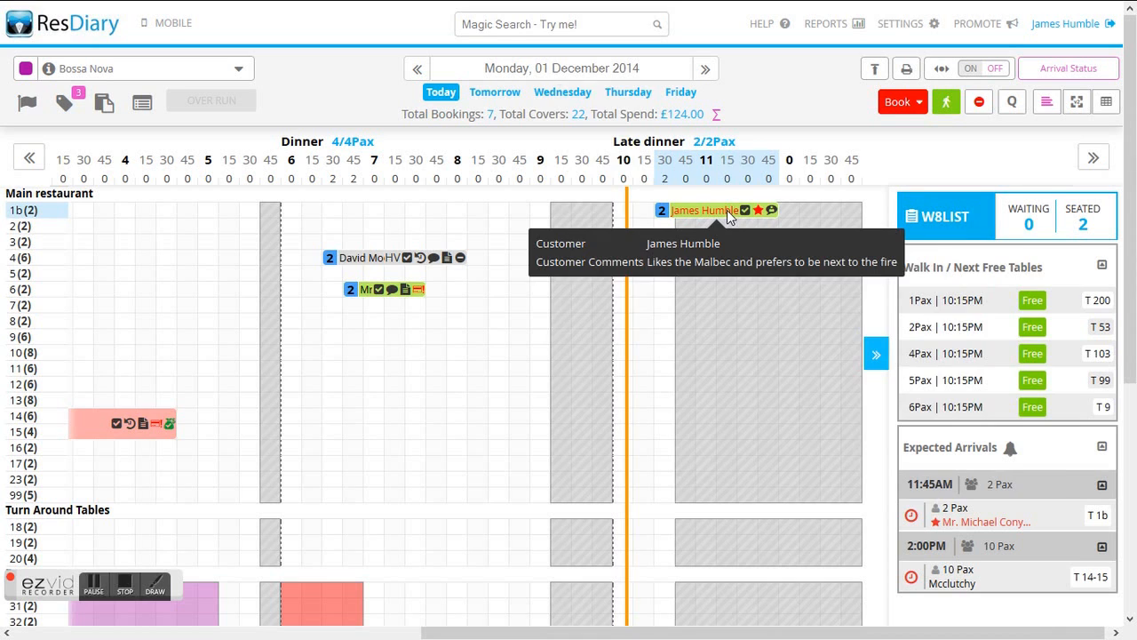
left_click(704, 209)
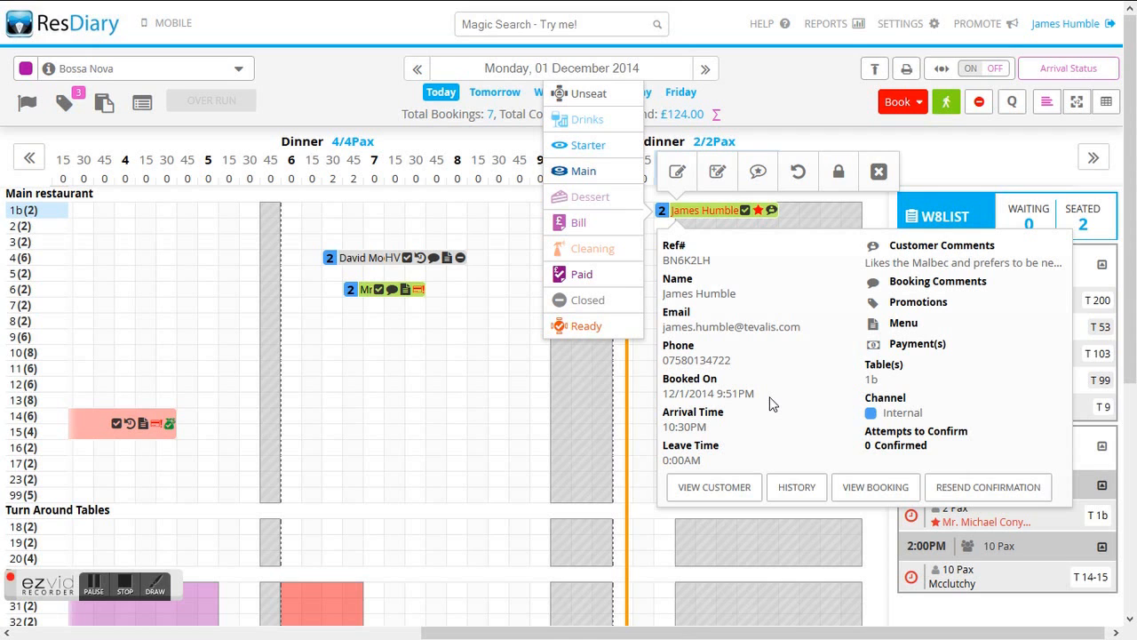
mouse_move(647, 202)
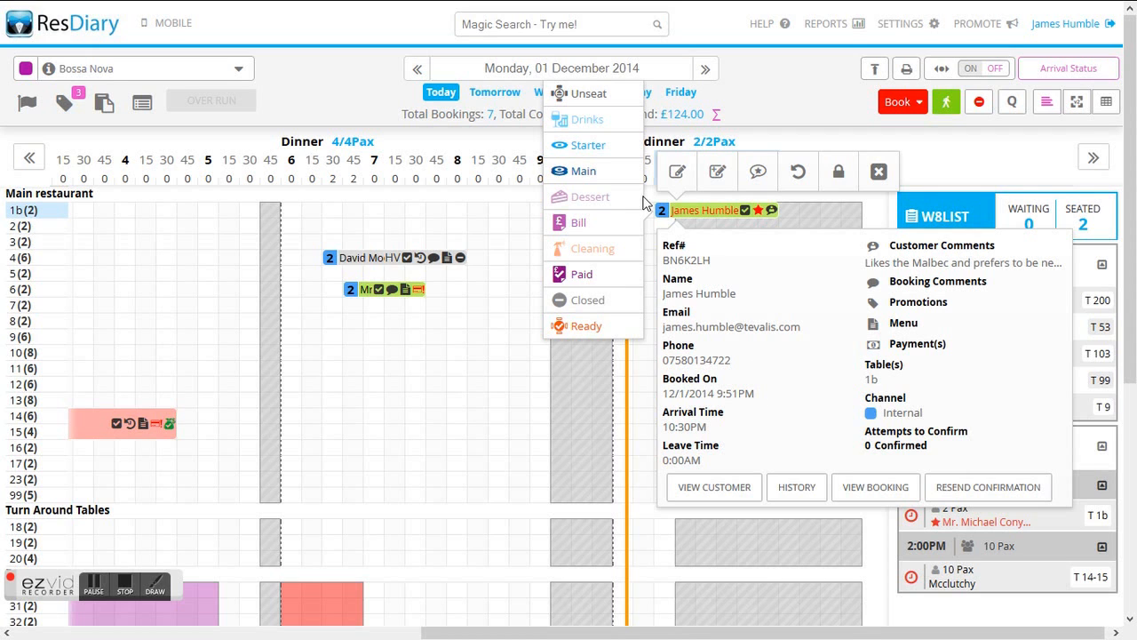
mouse_move(591, 196)
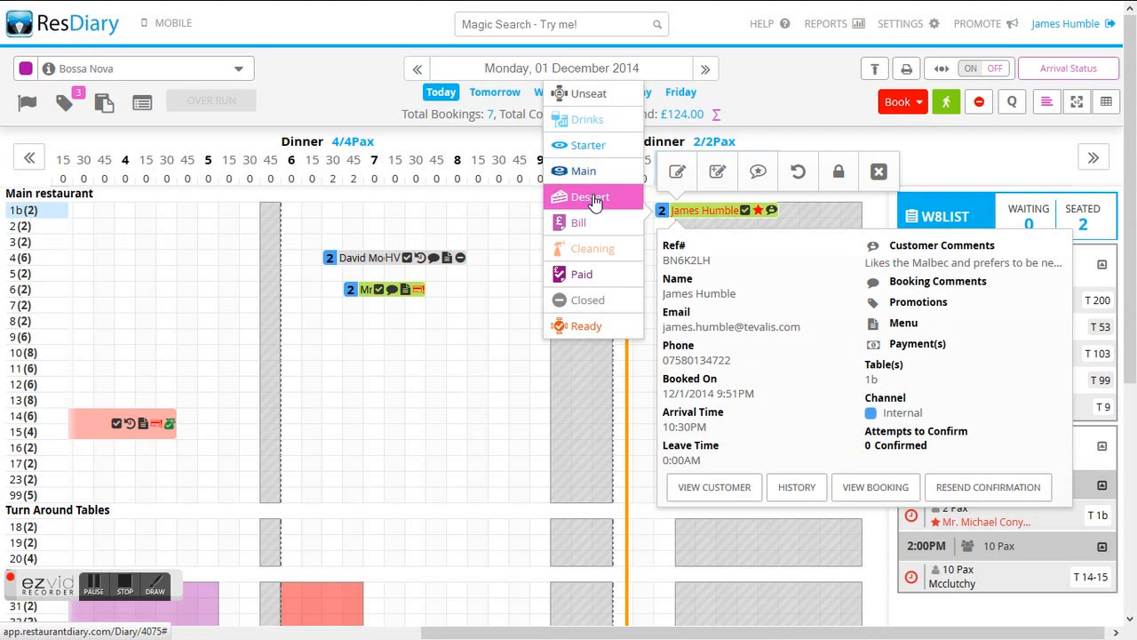
mouse_move(592, 300)
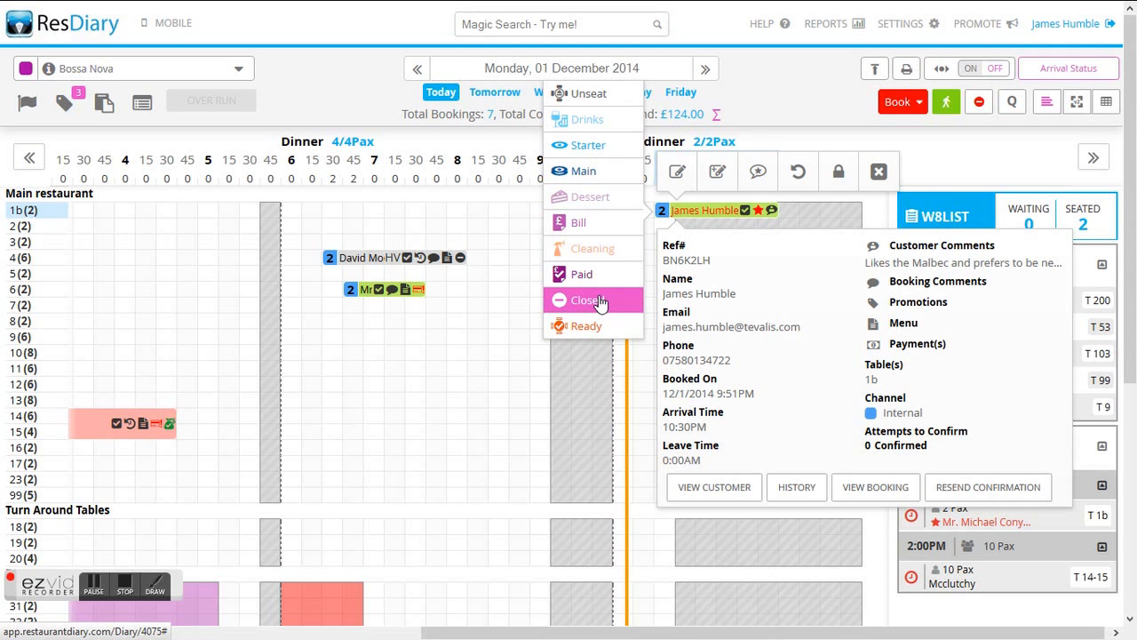
mouse_move(584, 170)
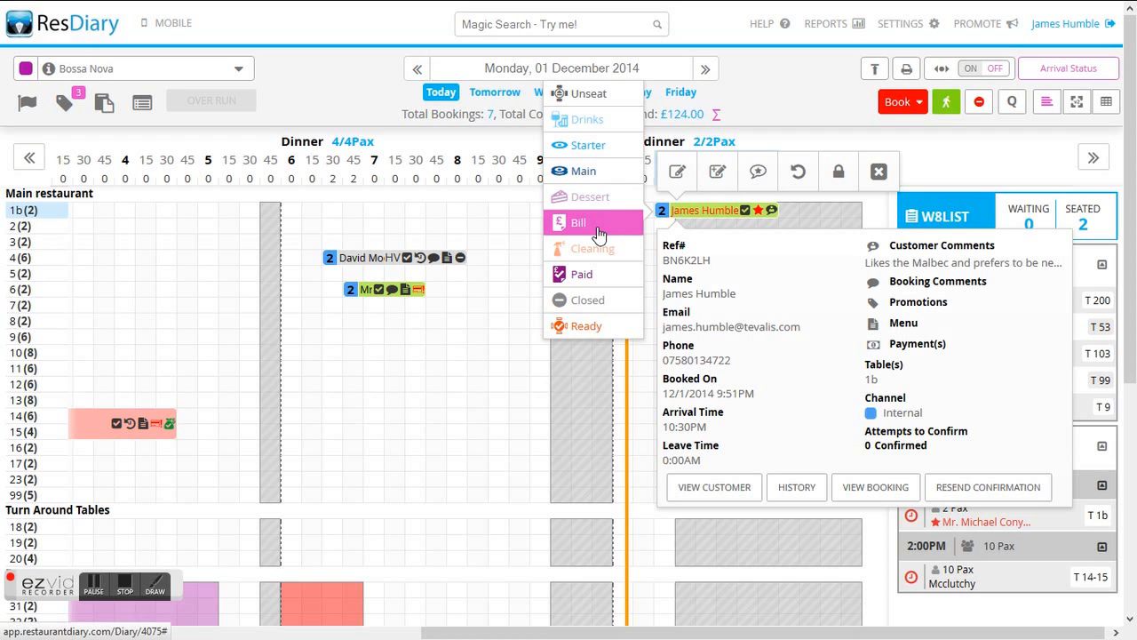
mouse_move(593, 299)
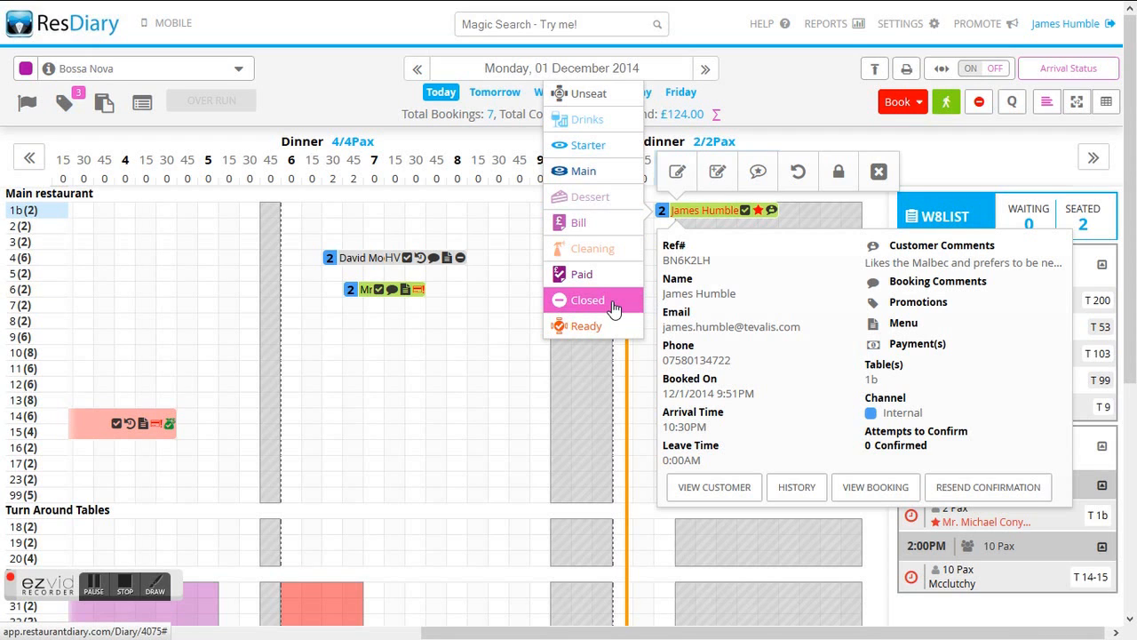
mouse_move(611, 411)
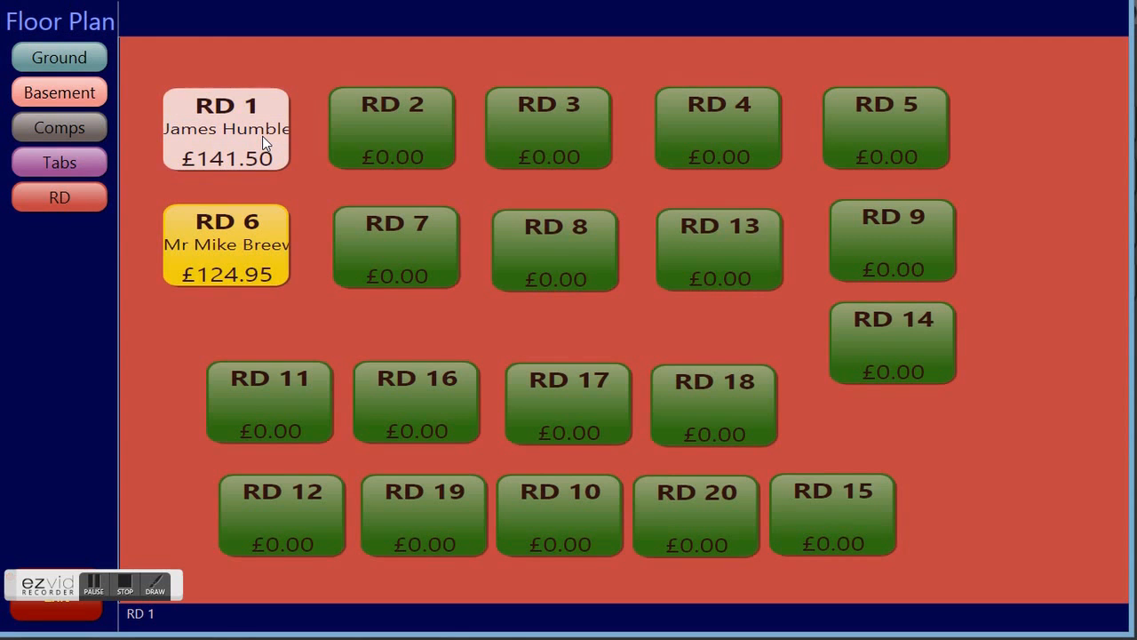
Step: Reopen RD 1, mark mains away, and send the update to the table
left_click(226, 128)
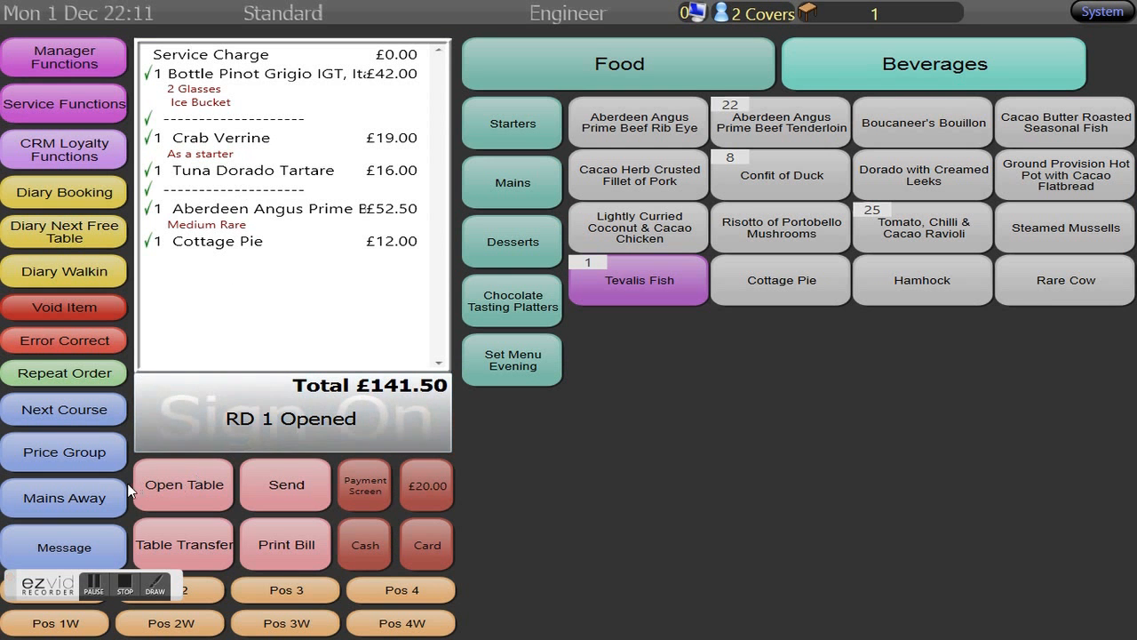
mouse_move(71, 500)
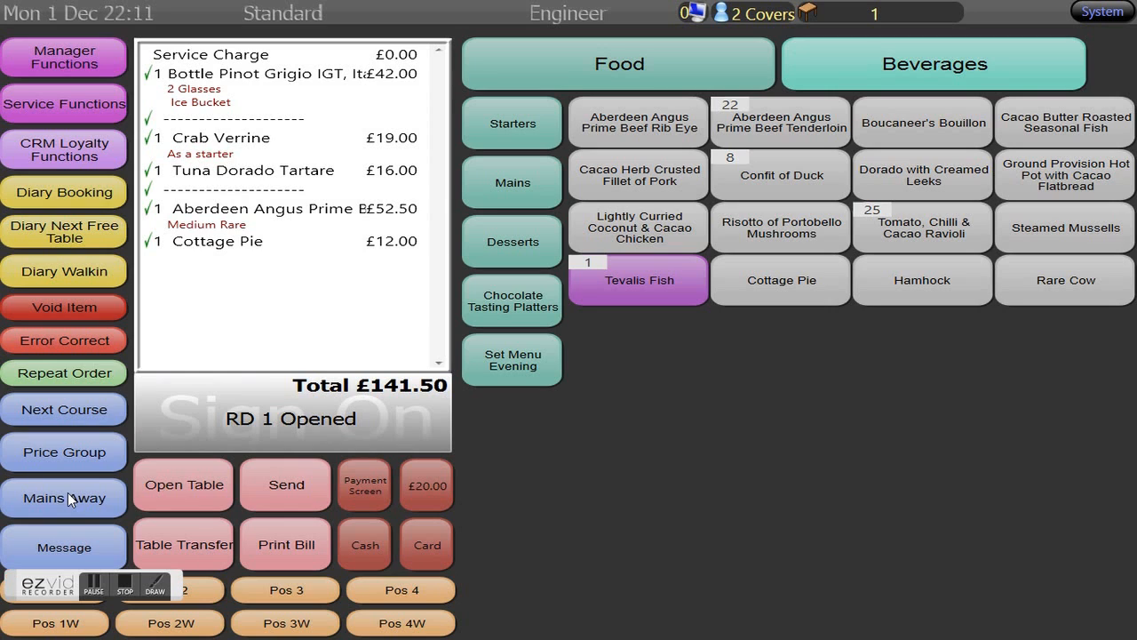
left_click(64, 497)
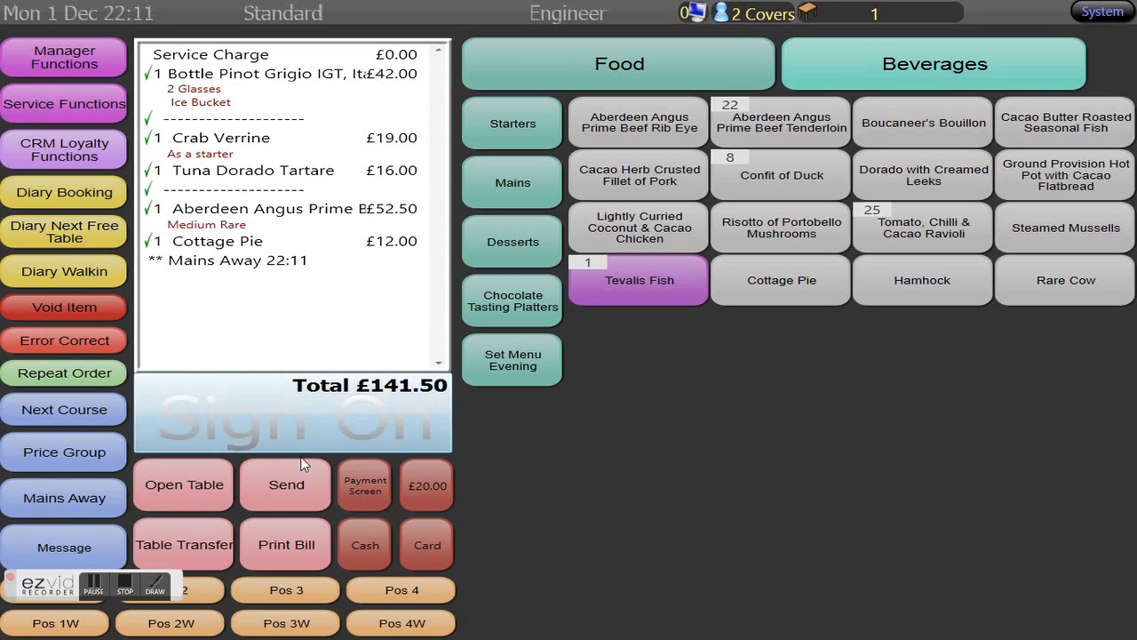
left_click(286, 485)
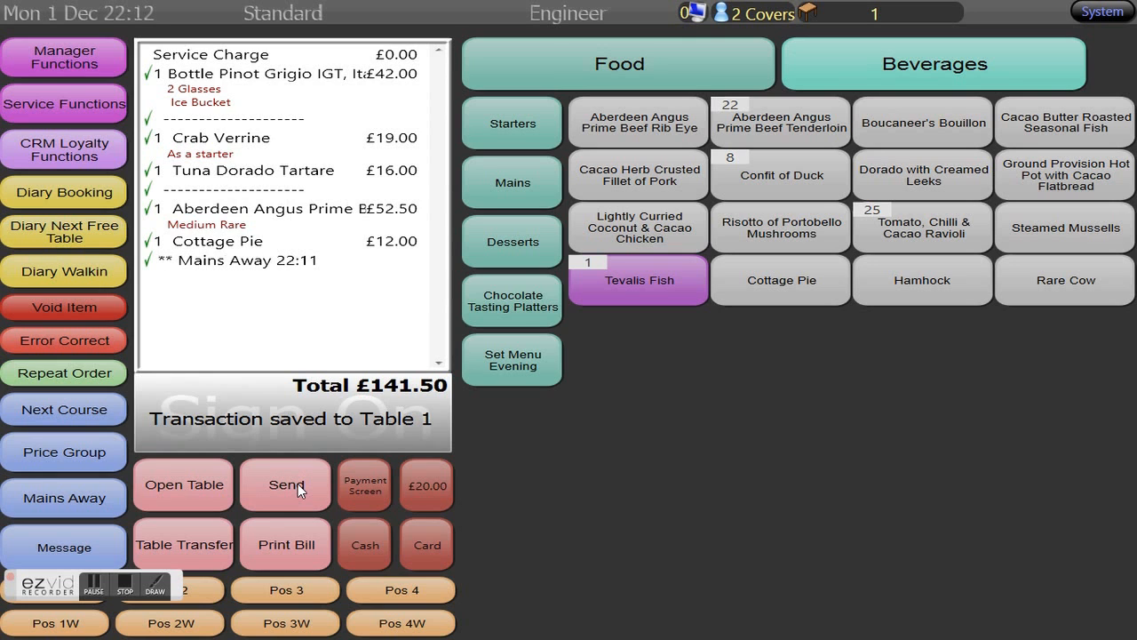
mouse_move(253, 521)
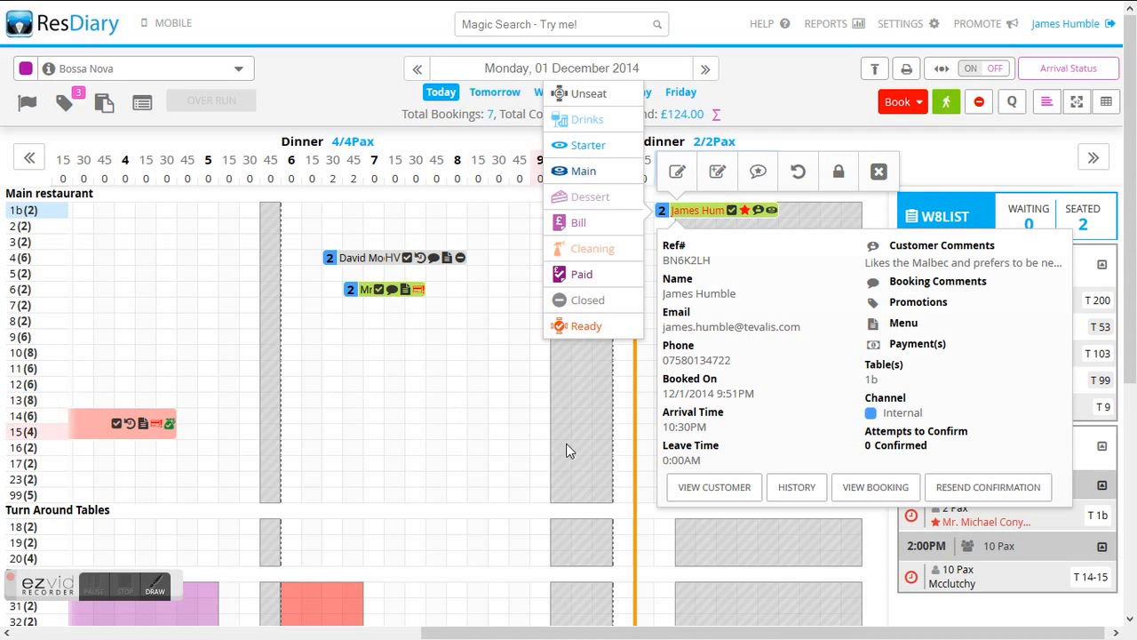
mouse_move(779, 229)
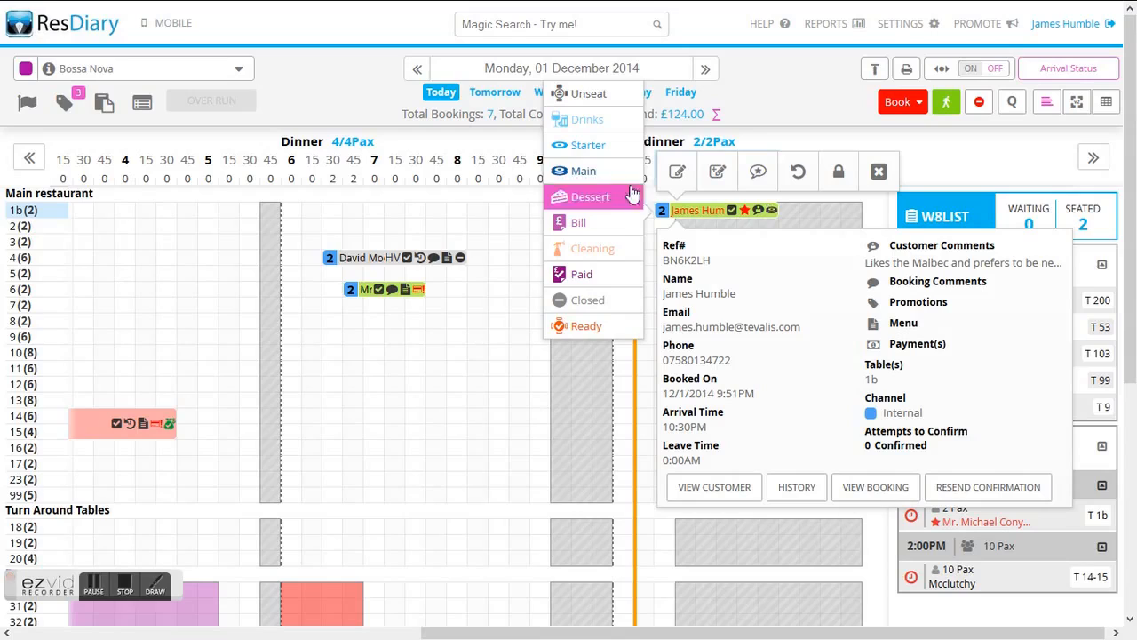
mouse_move(584, 171)
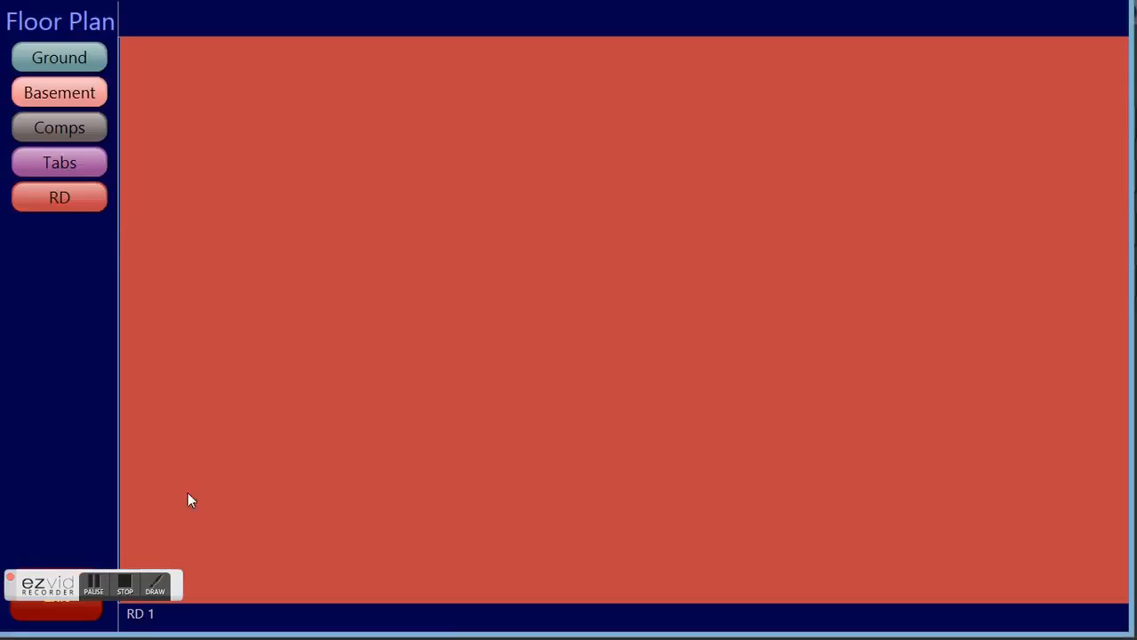
left_click(58, 196)
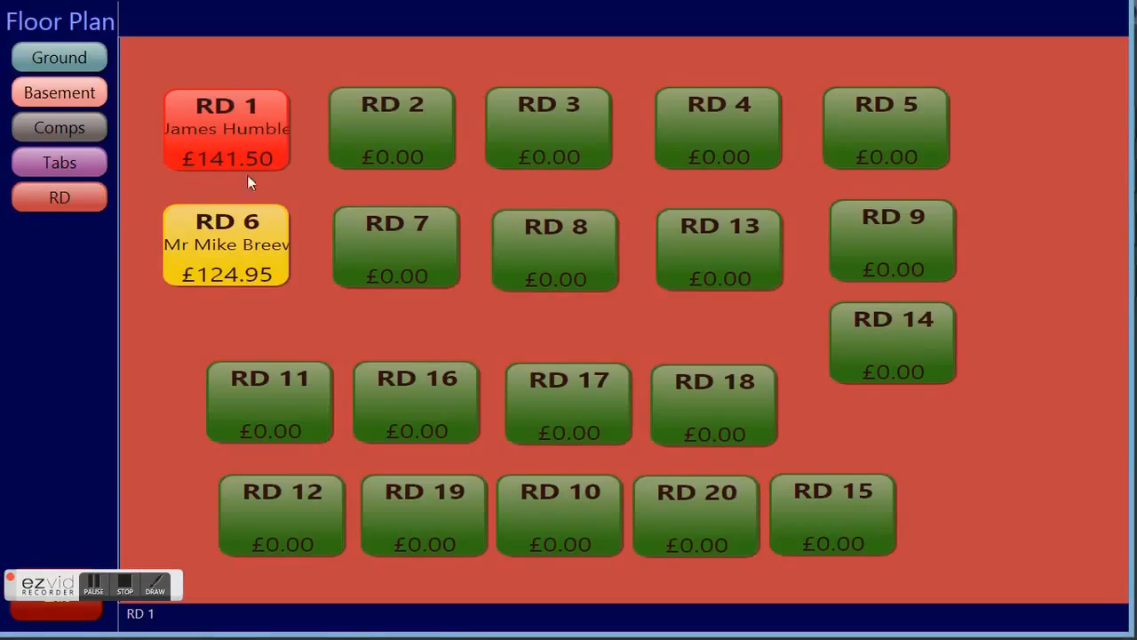
mouse_move(245, 129)
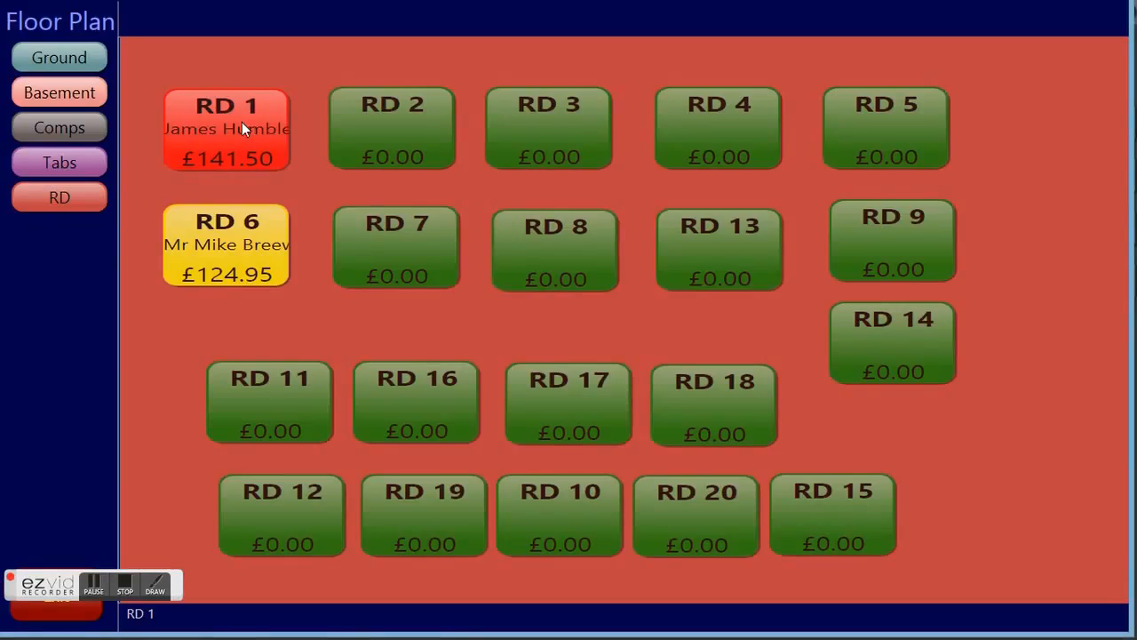
mouse_move(247, 143)
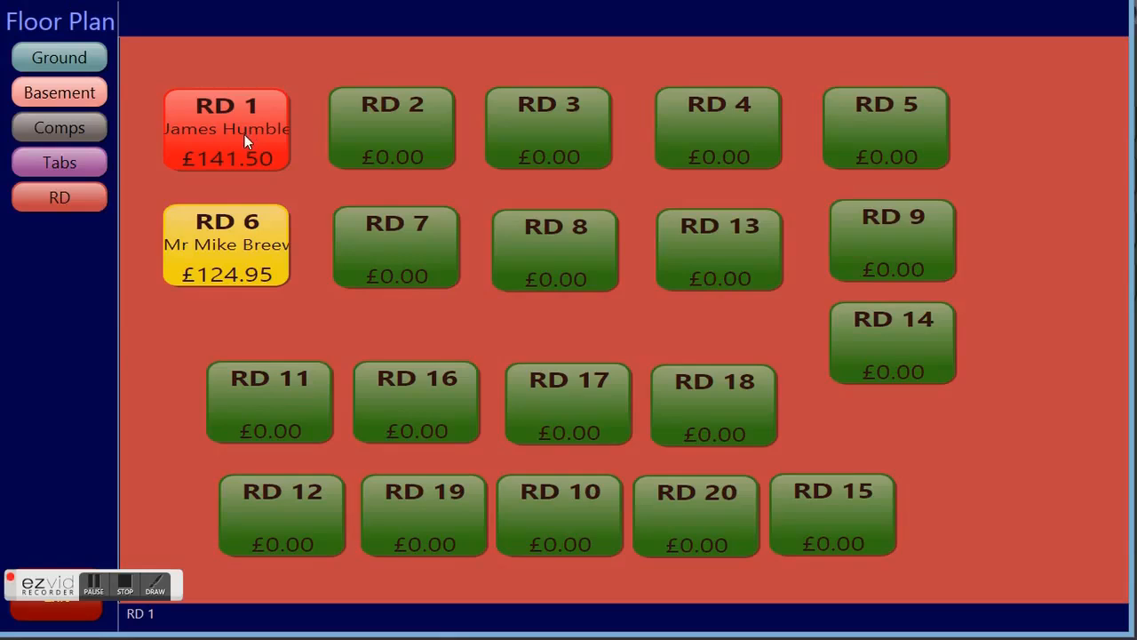
mouse_move(249, 142)
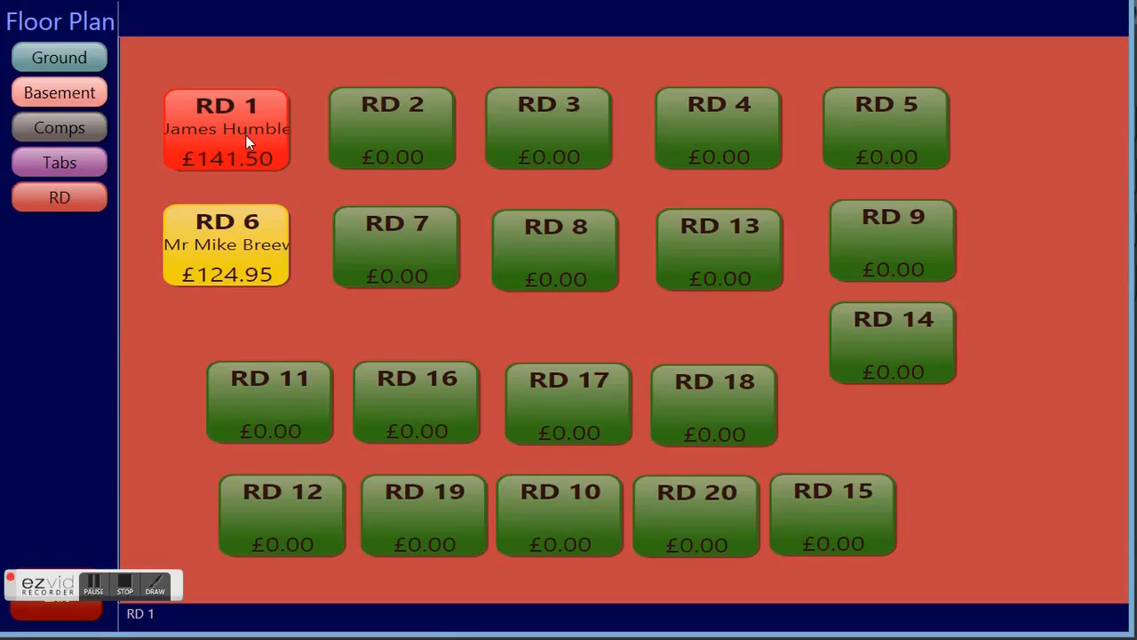
left_click(226, 129)
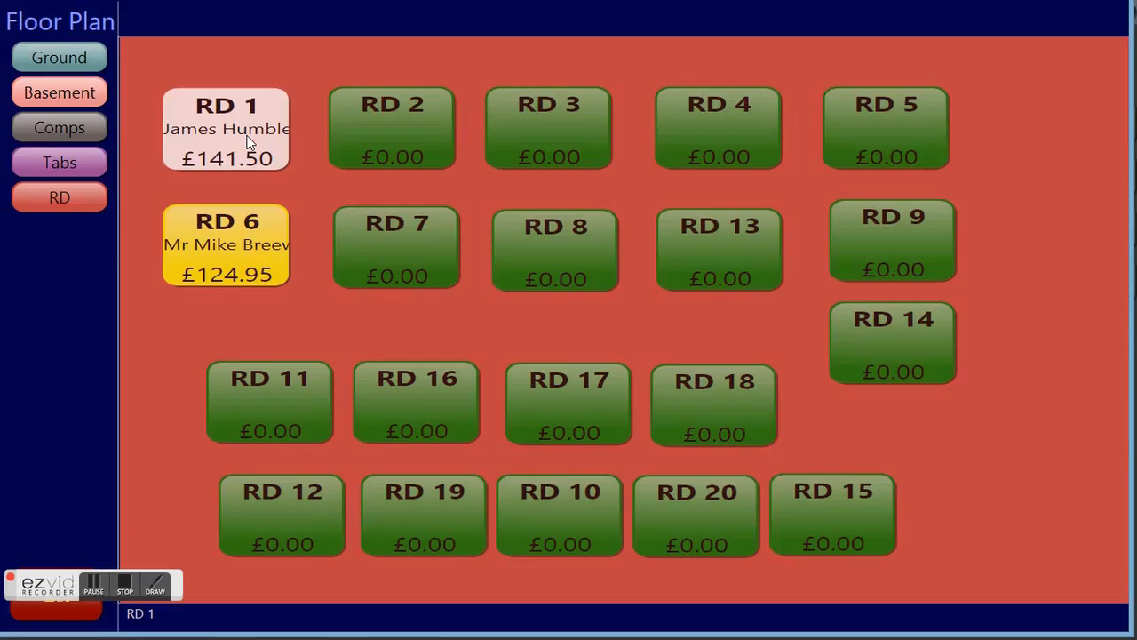
left_click(225, 129)
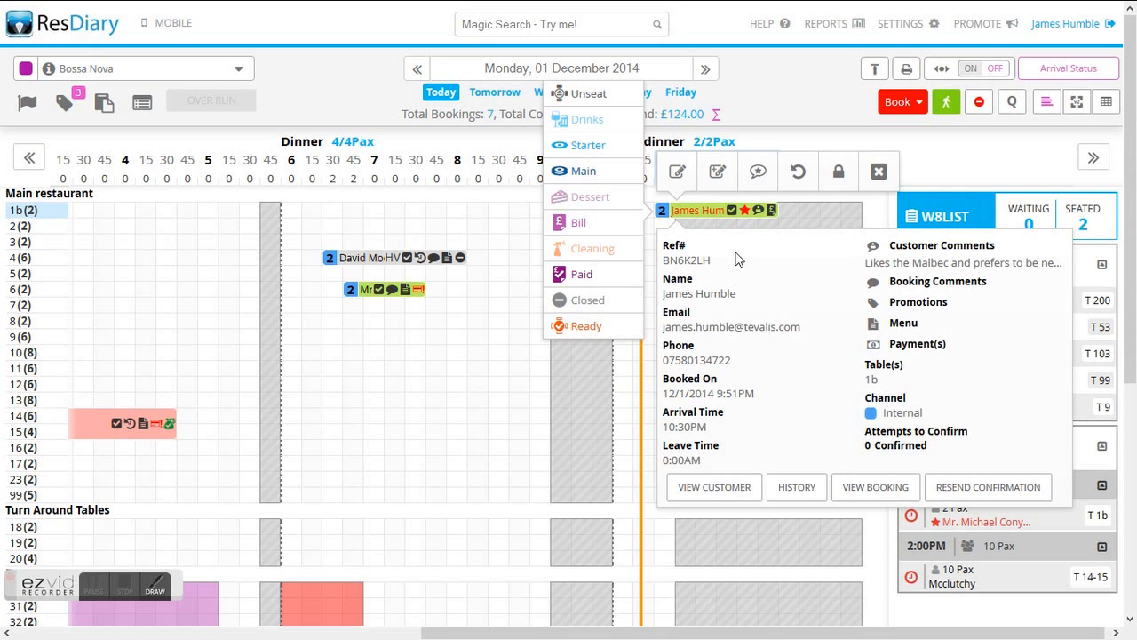
mouse_move(780, 220)
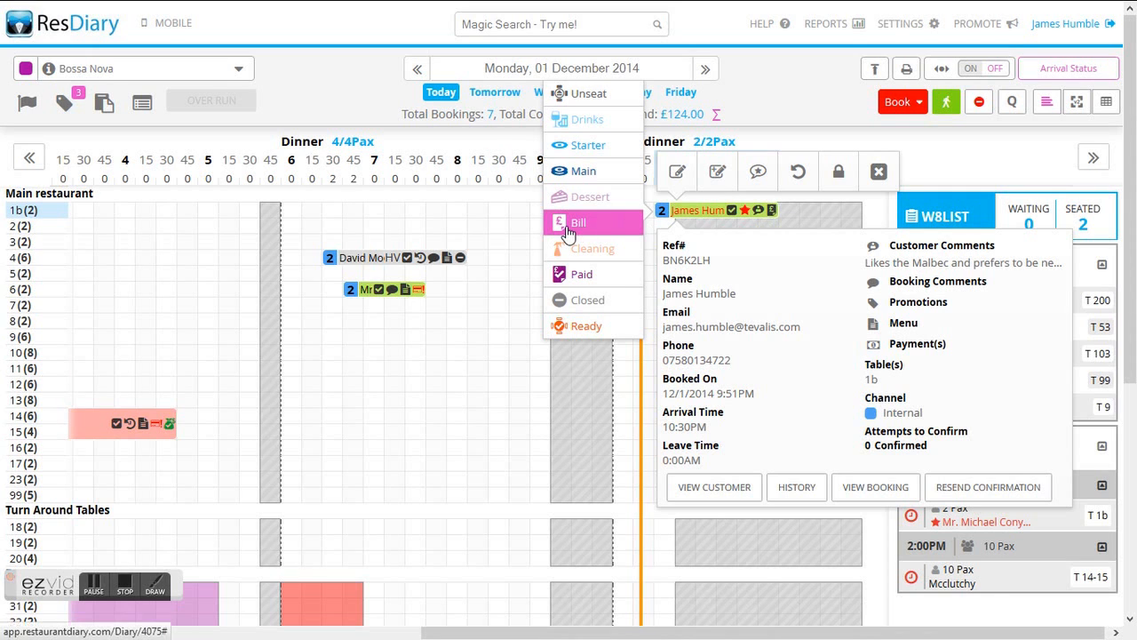
mouse_move(602, 222)
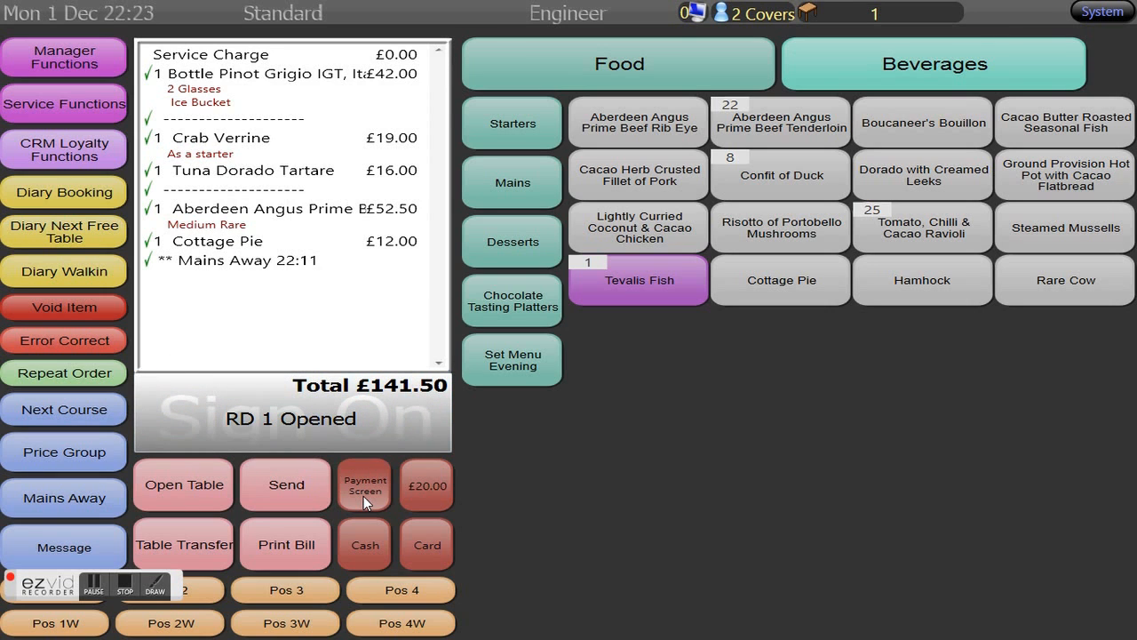
left_click(364, 485)
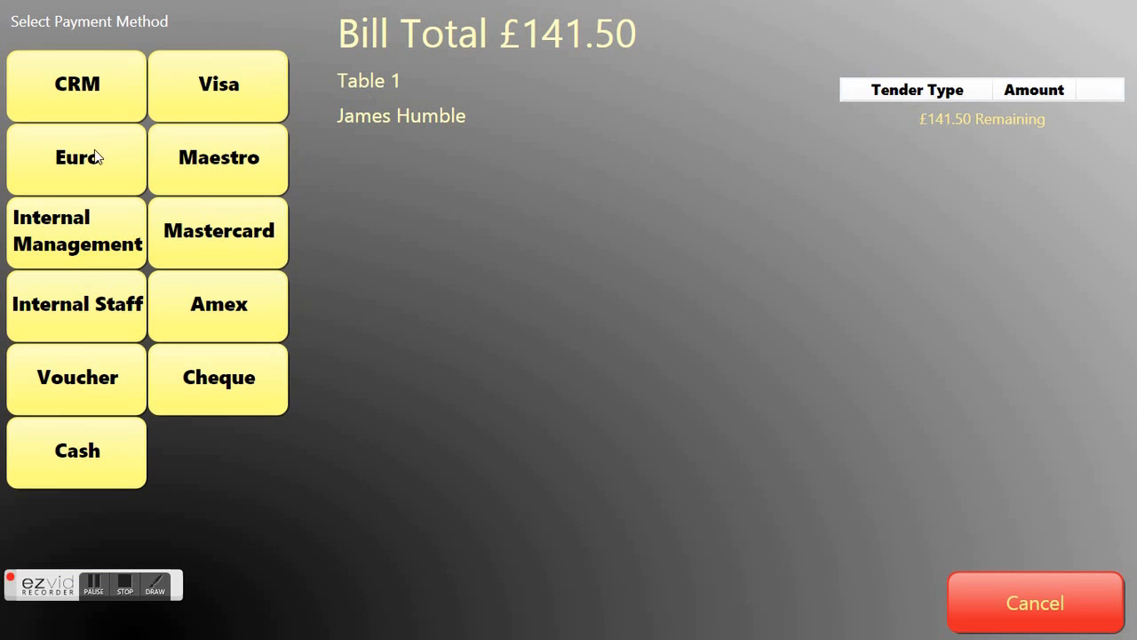
mouse_move(40, 192)
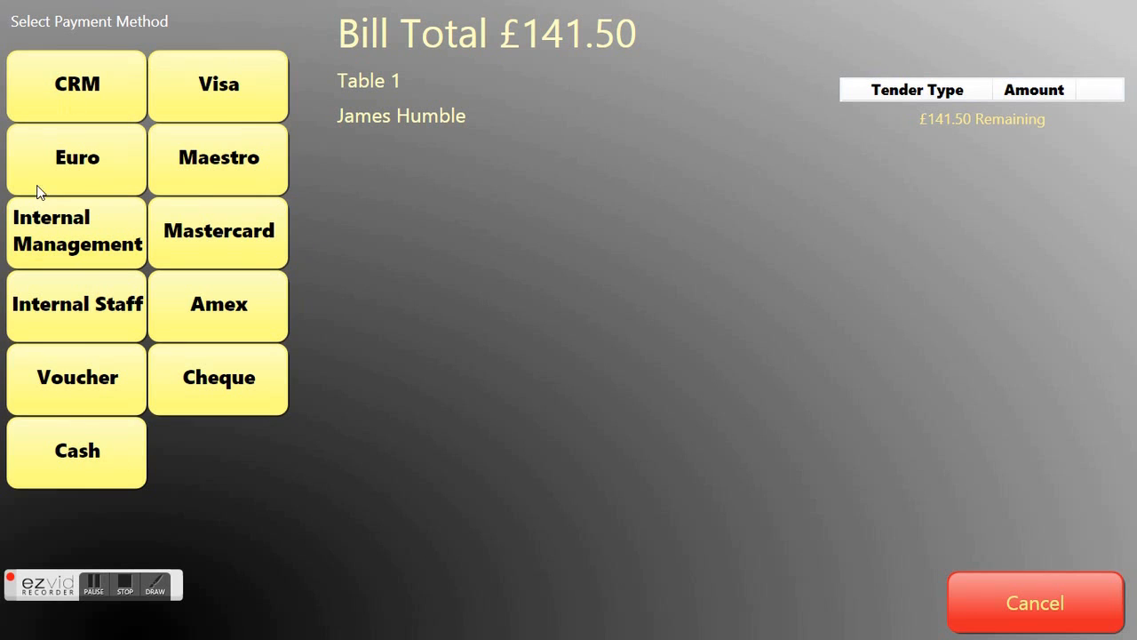
mouse_move(244, 99)
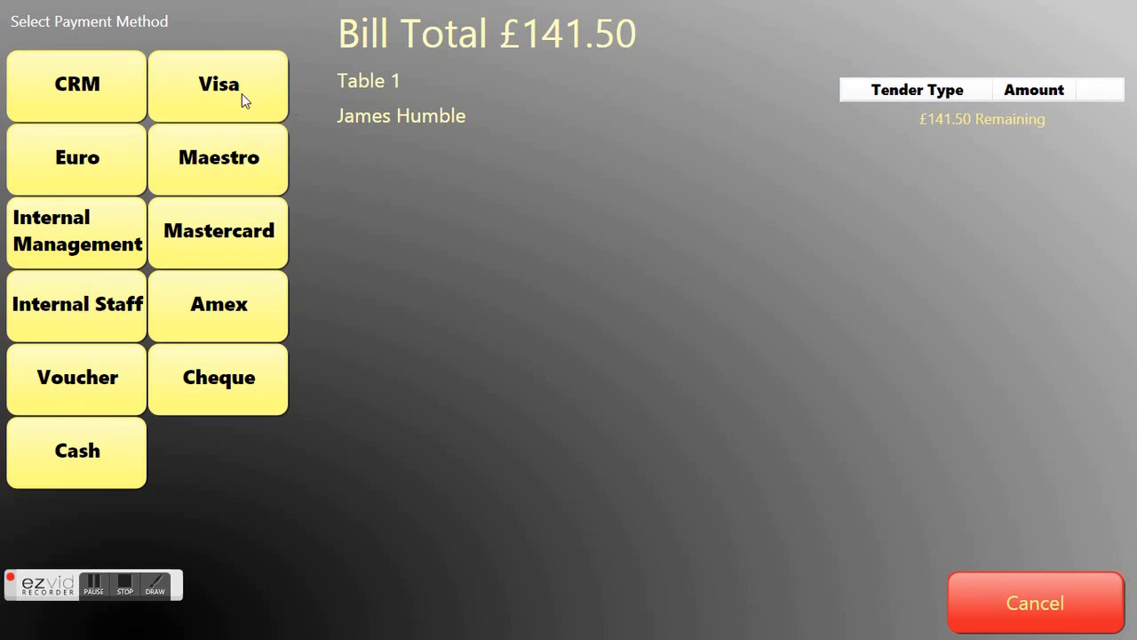
left_click(219, 84)
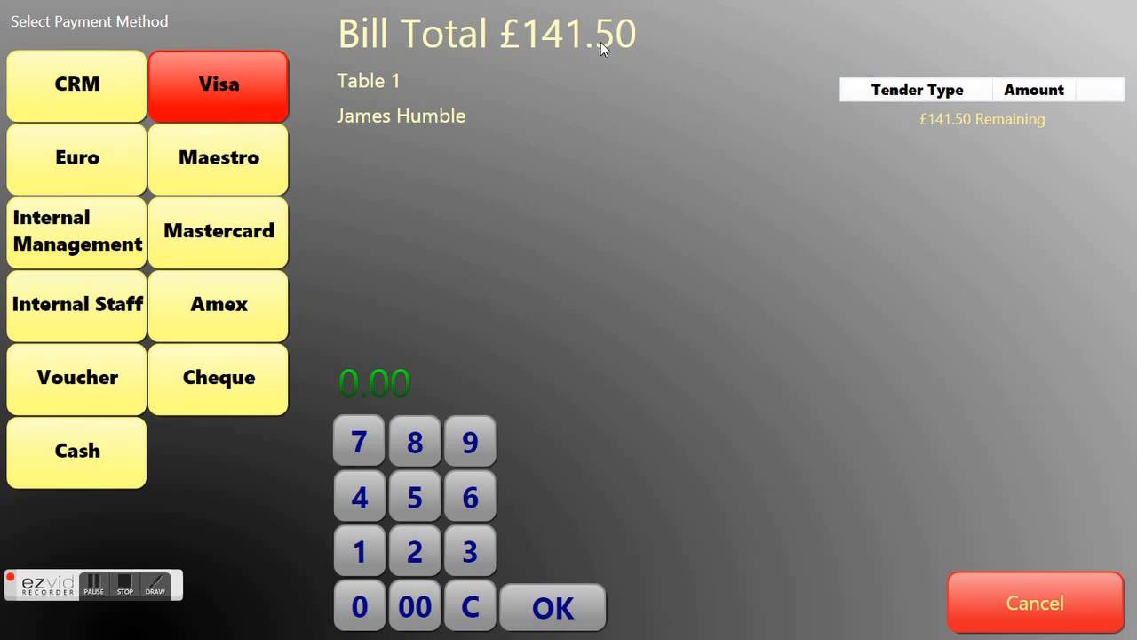
mouse_move(571, 455)
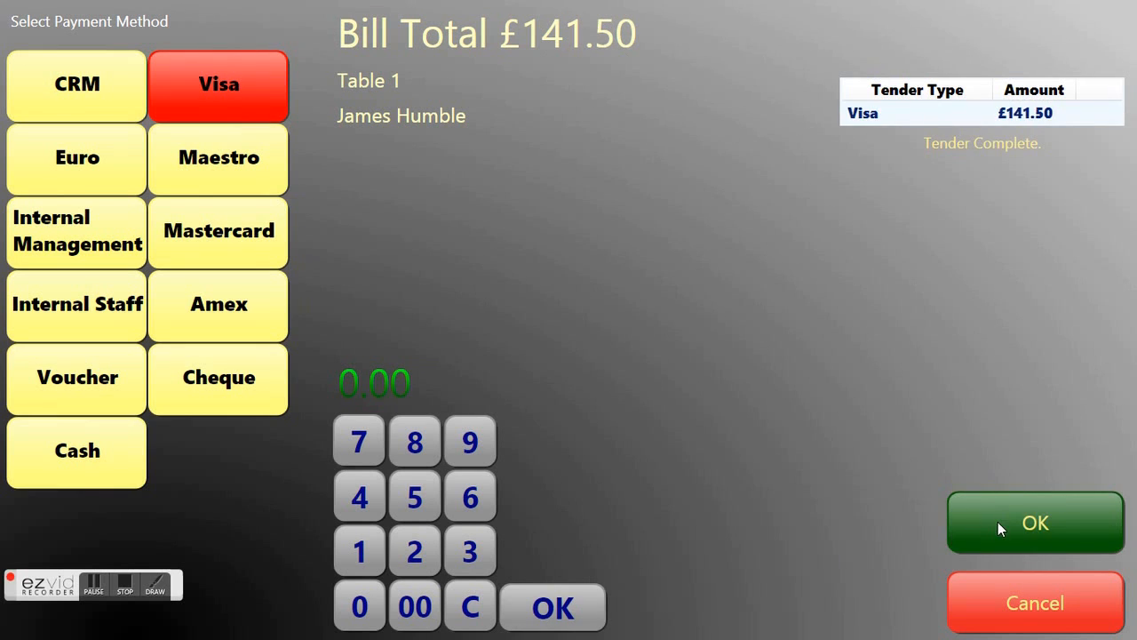
left_click(1034, 523)
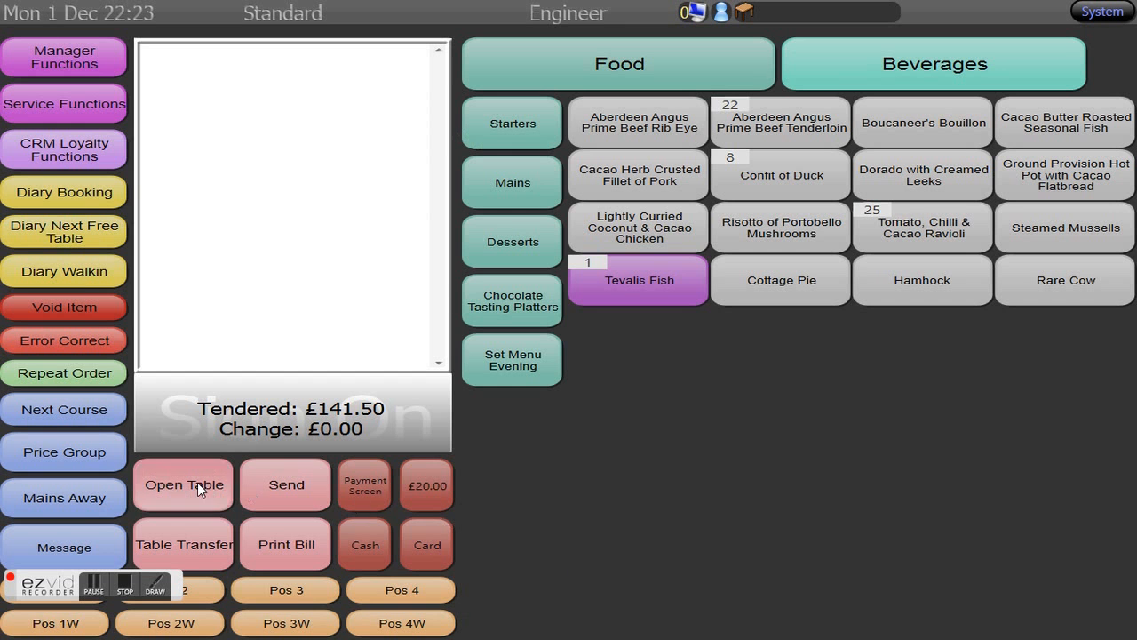
left_click(183, 485)
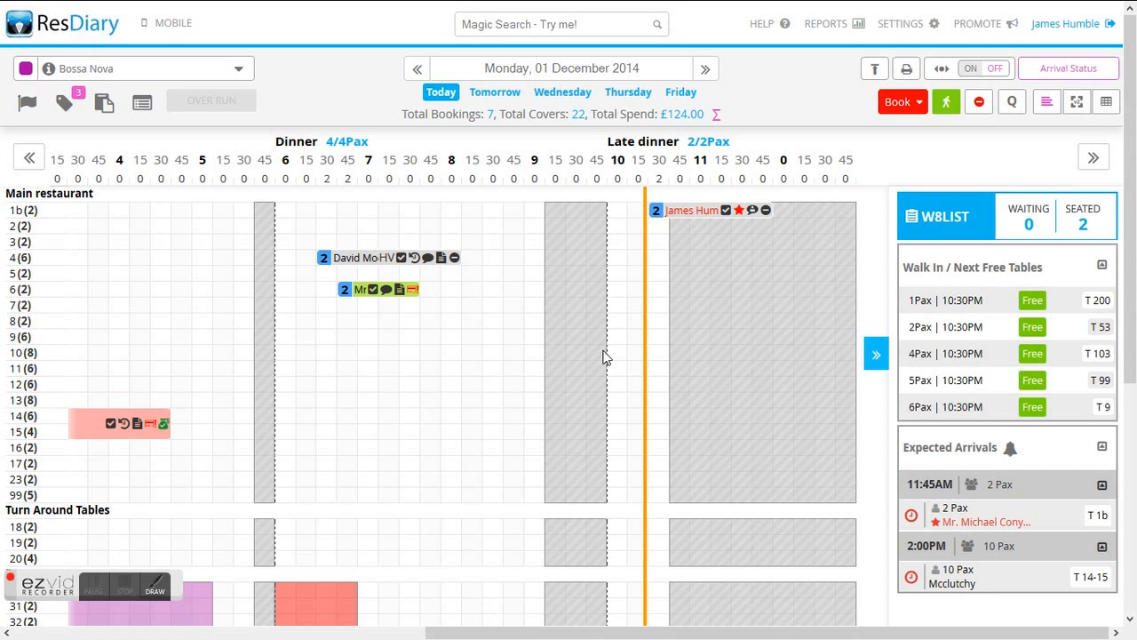
mouse_move(706, 234)
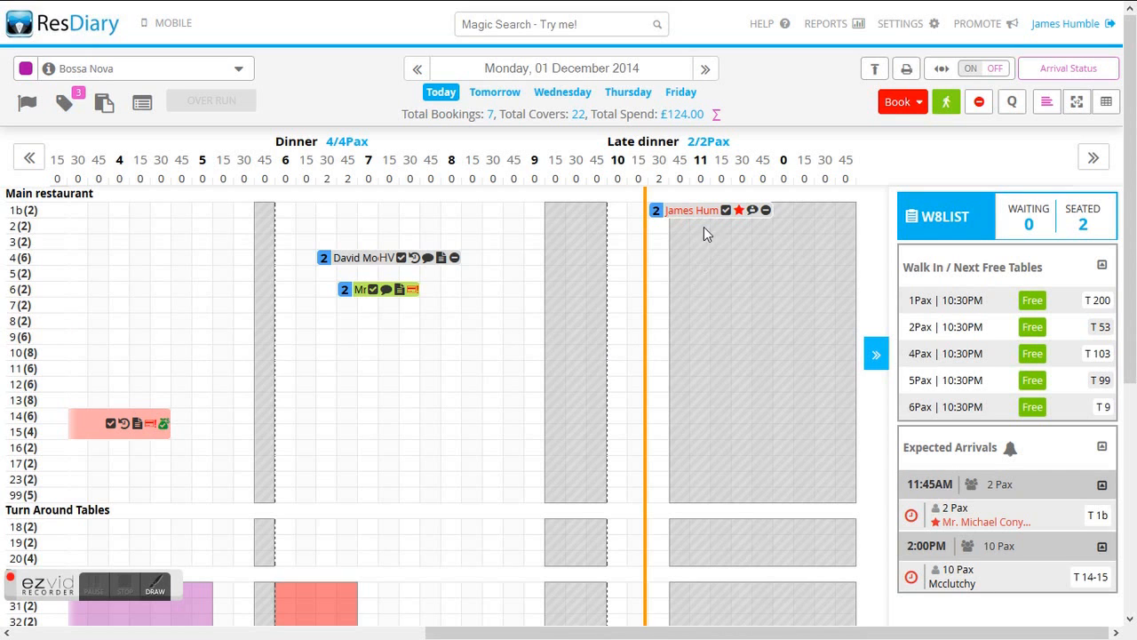
mouse_move(693, 211)
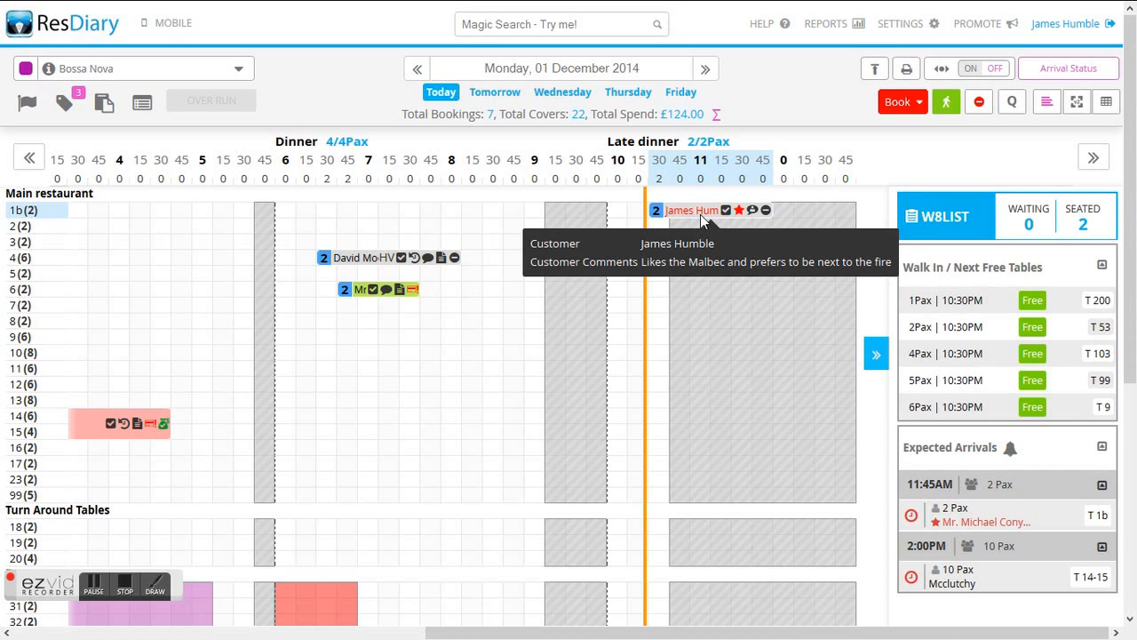
left_click(691, 211)
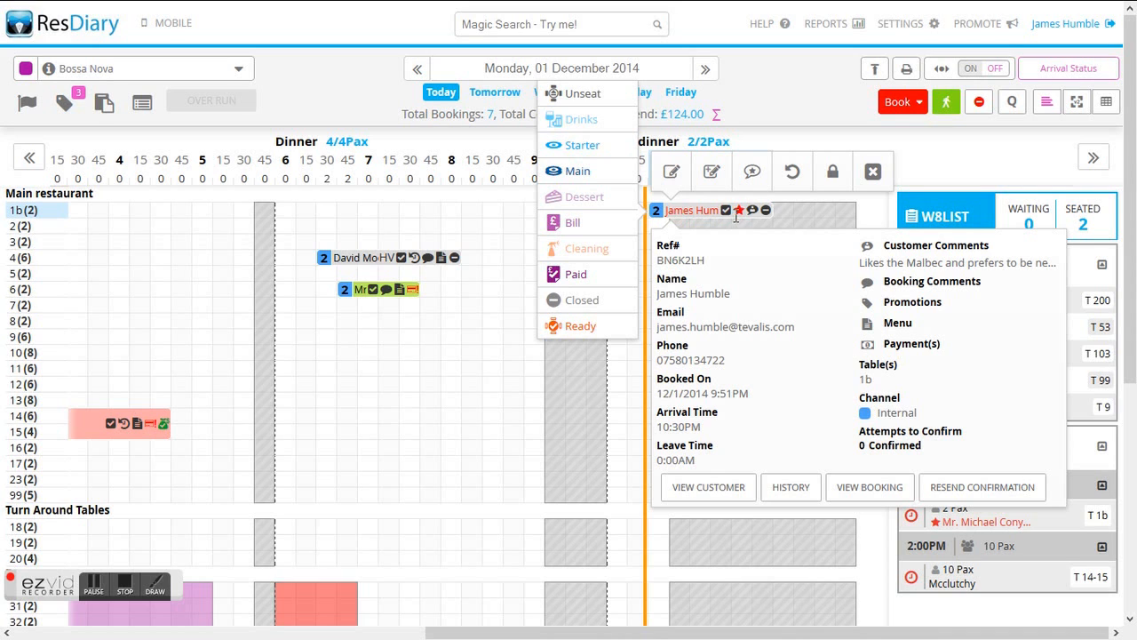
mouse_move(711, 219)
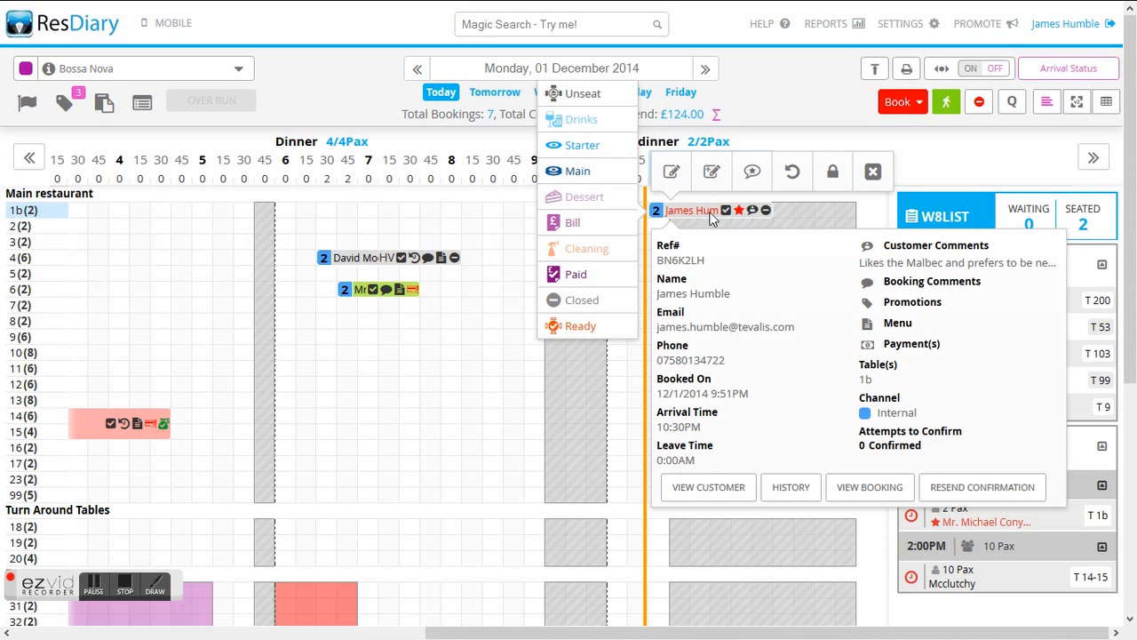
mouse_move(583, 300)
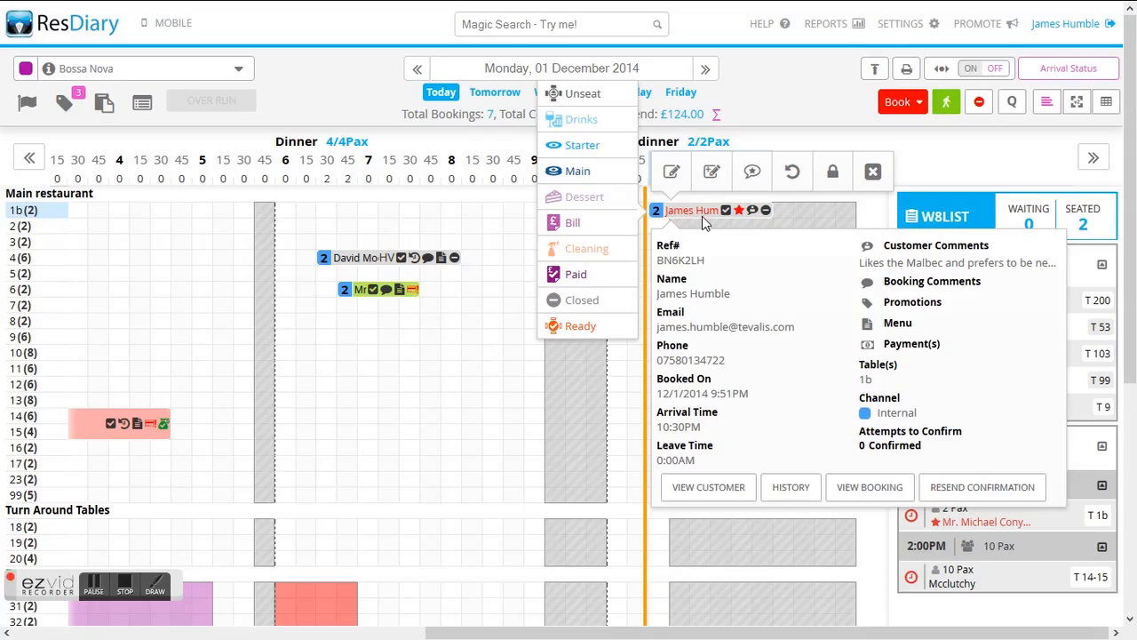
mouse_move(706, 220)
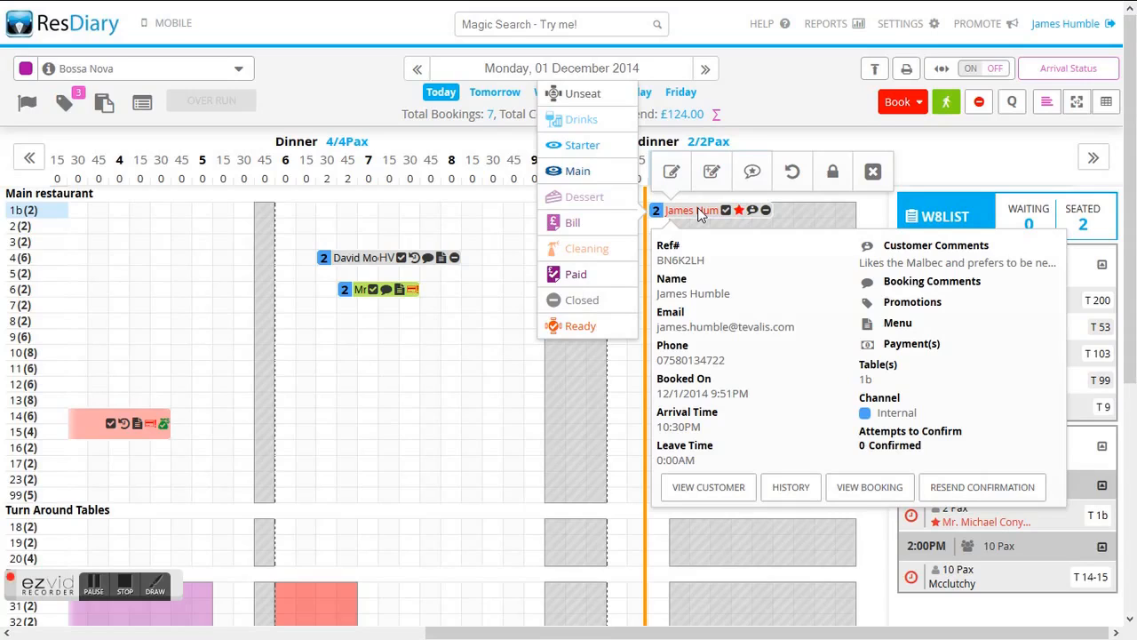
mouse_move(716, 218)
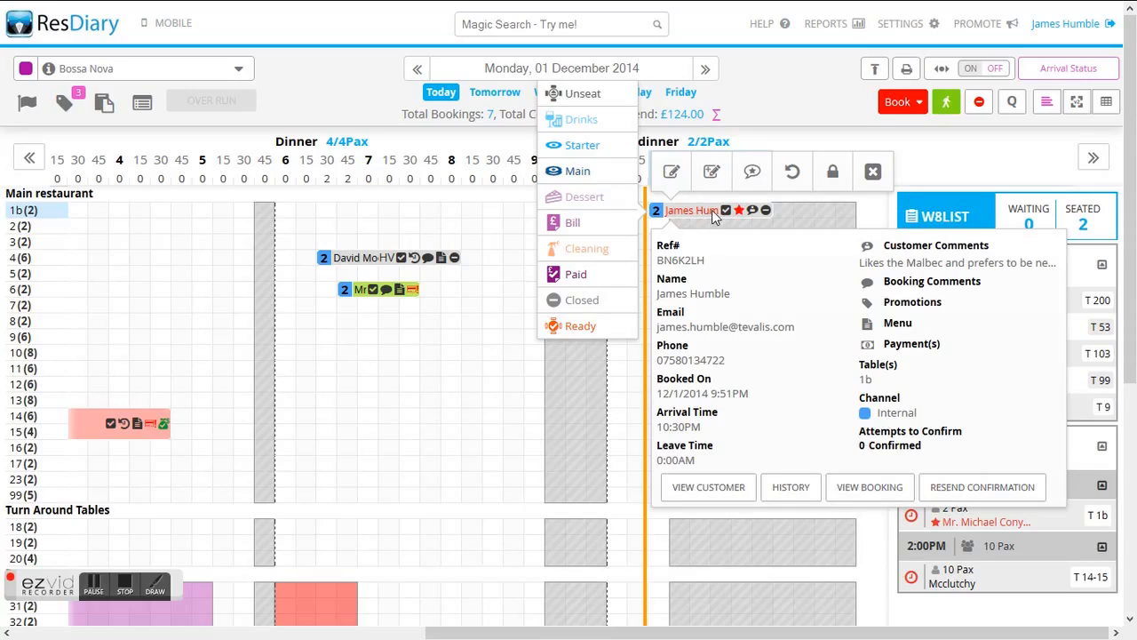
mouse_move(702, 219)
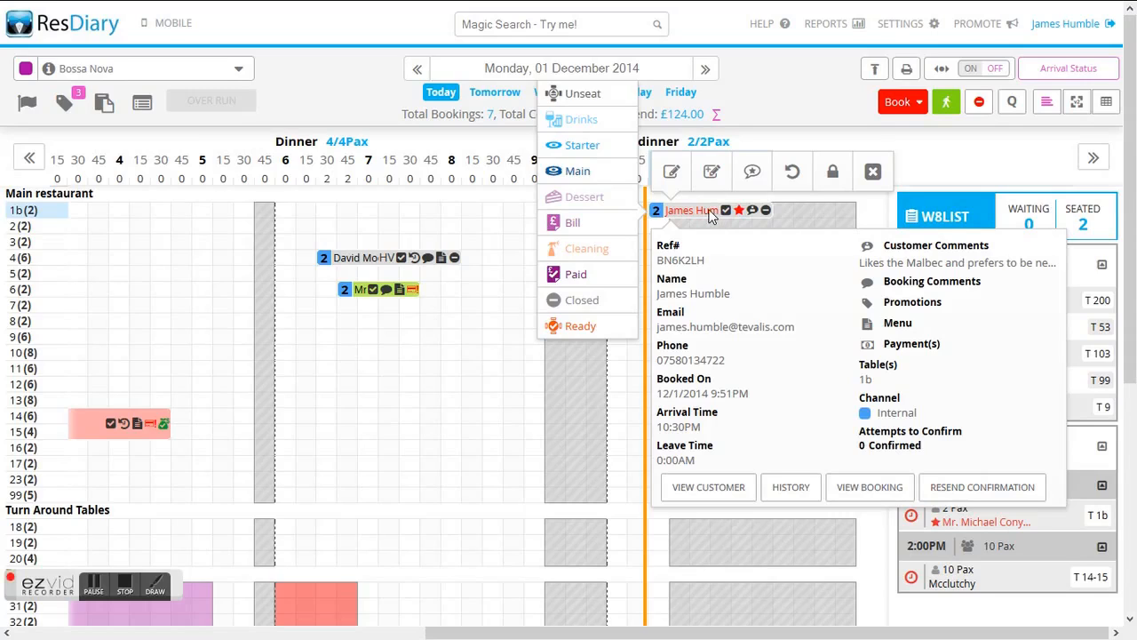
mouse_move(708, 218)
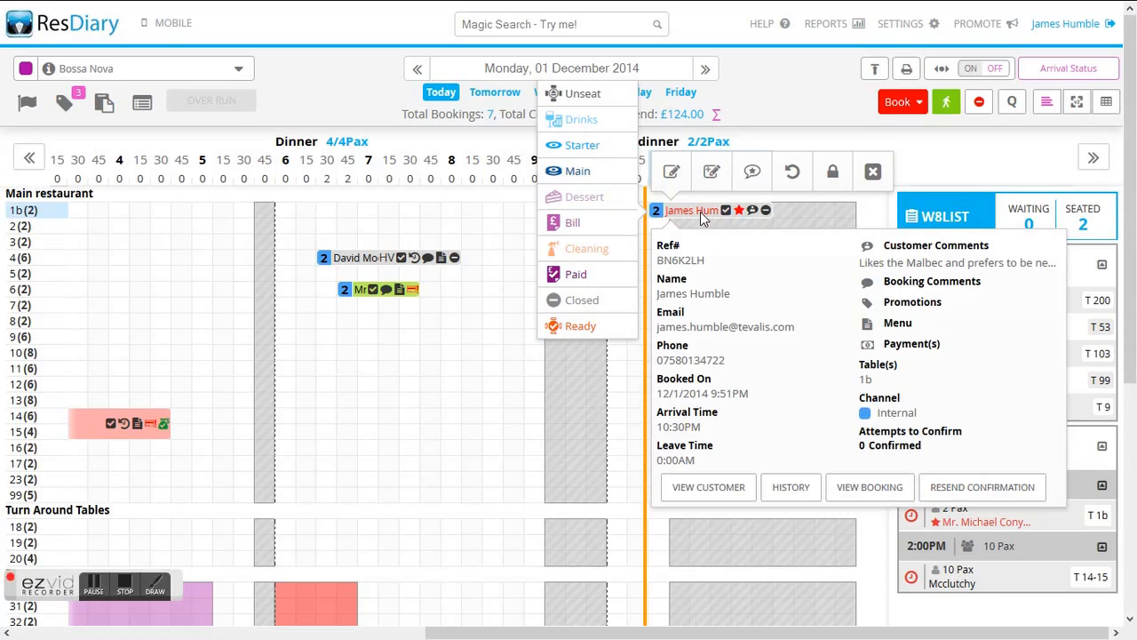